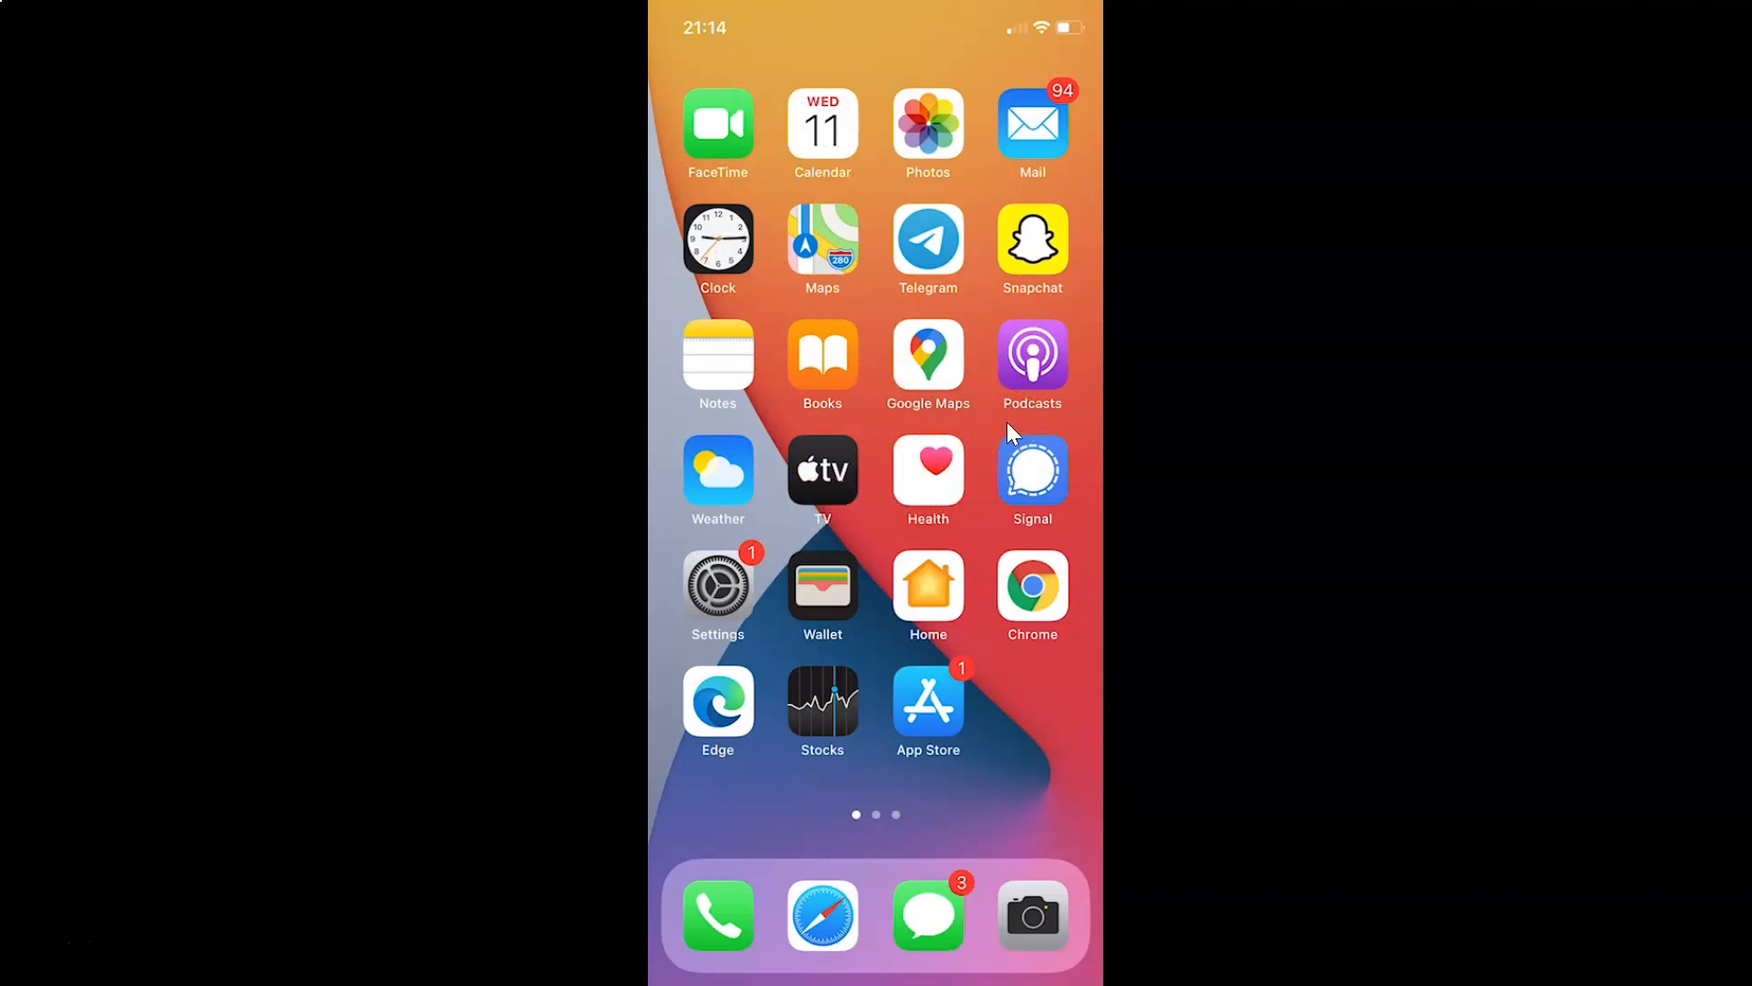
pyautogui.moveTo(1018, 252)
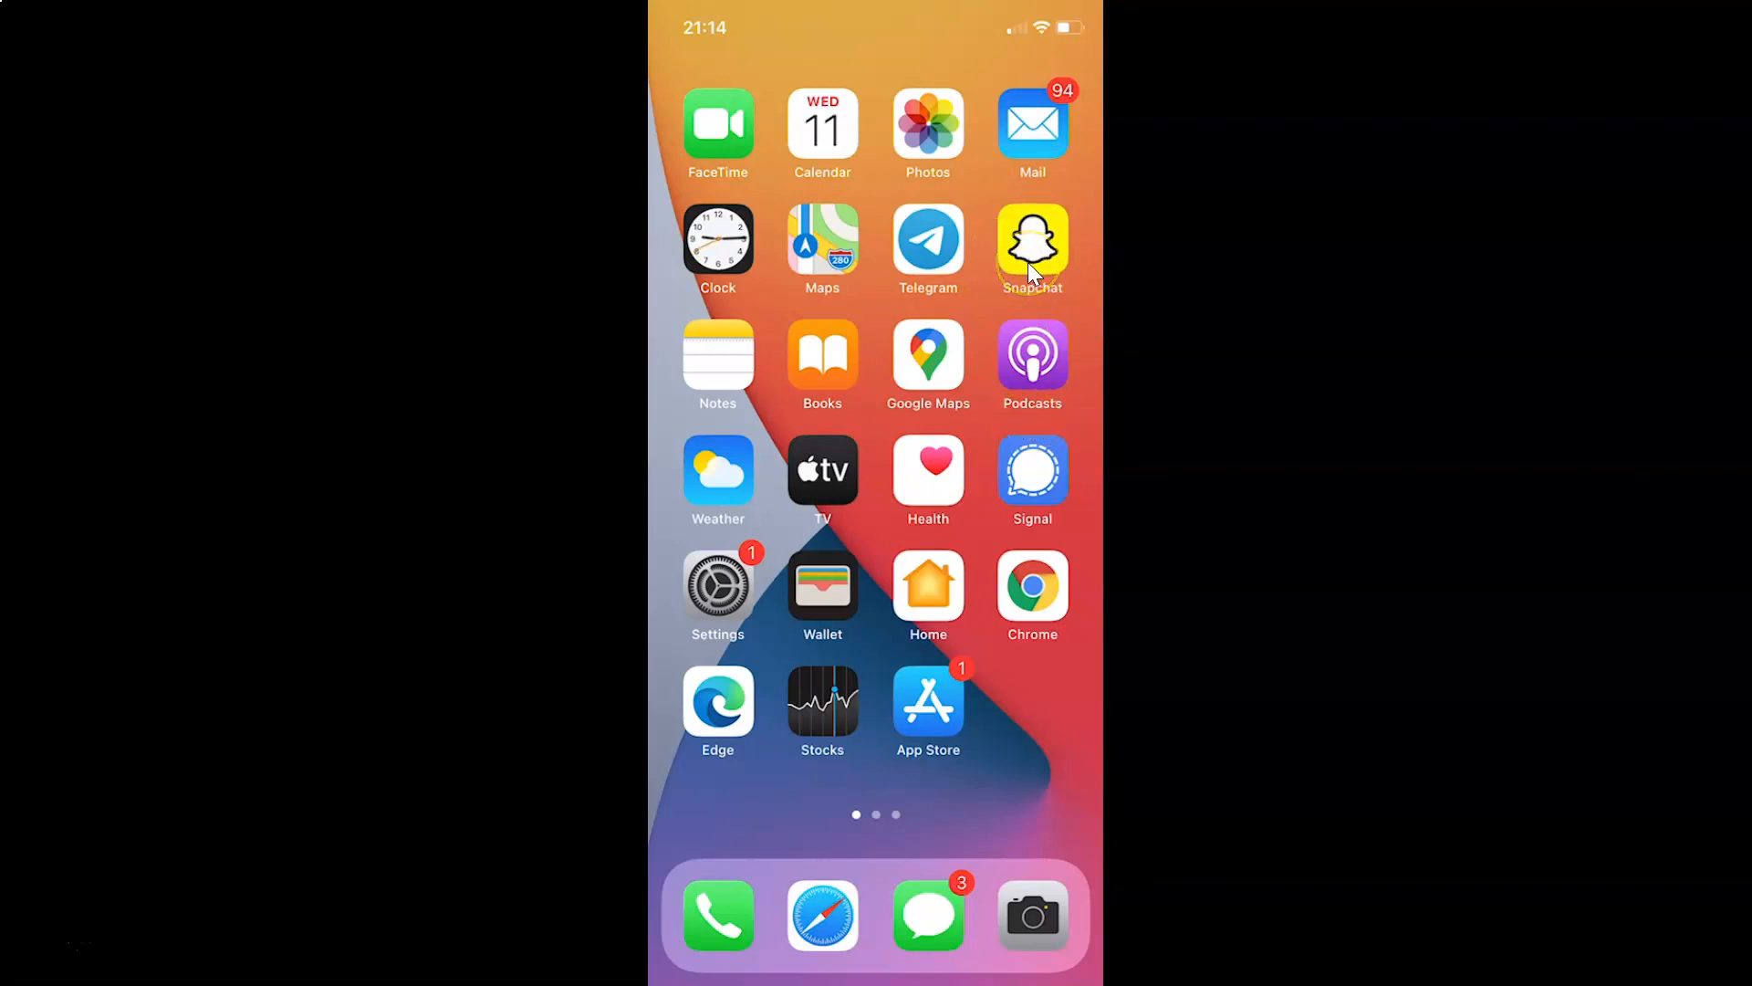
# Launch Snapchat from its Home Screen icon to reach the camera view
pyautogui.click(1031, 238)
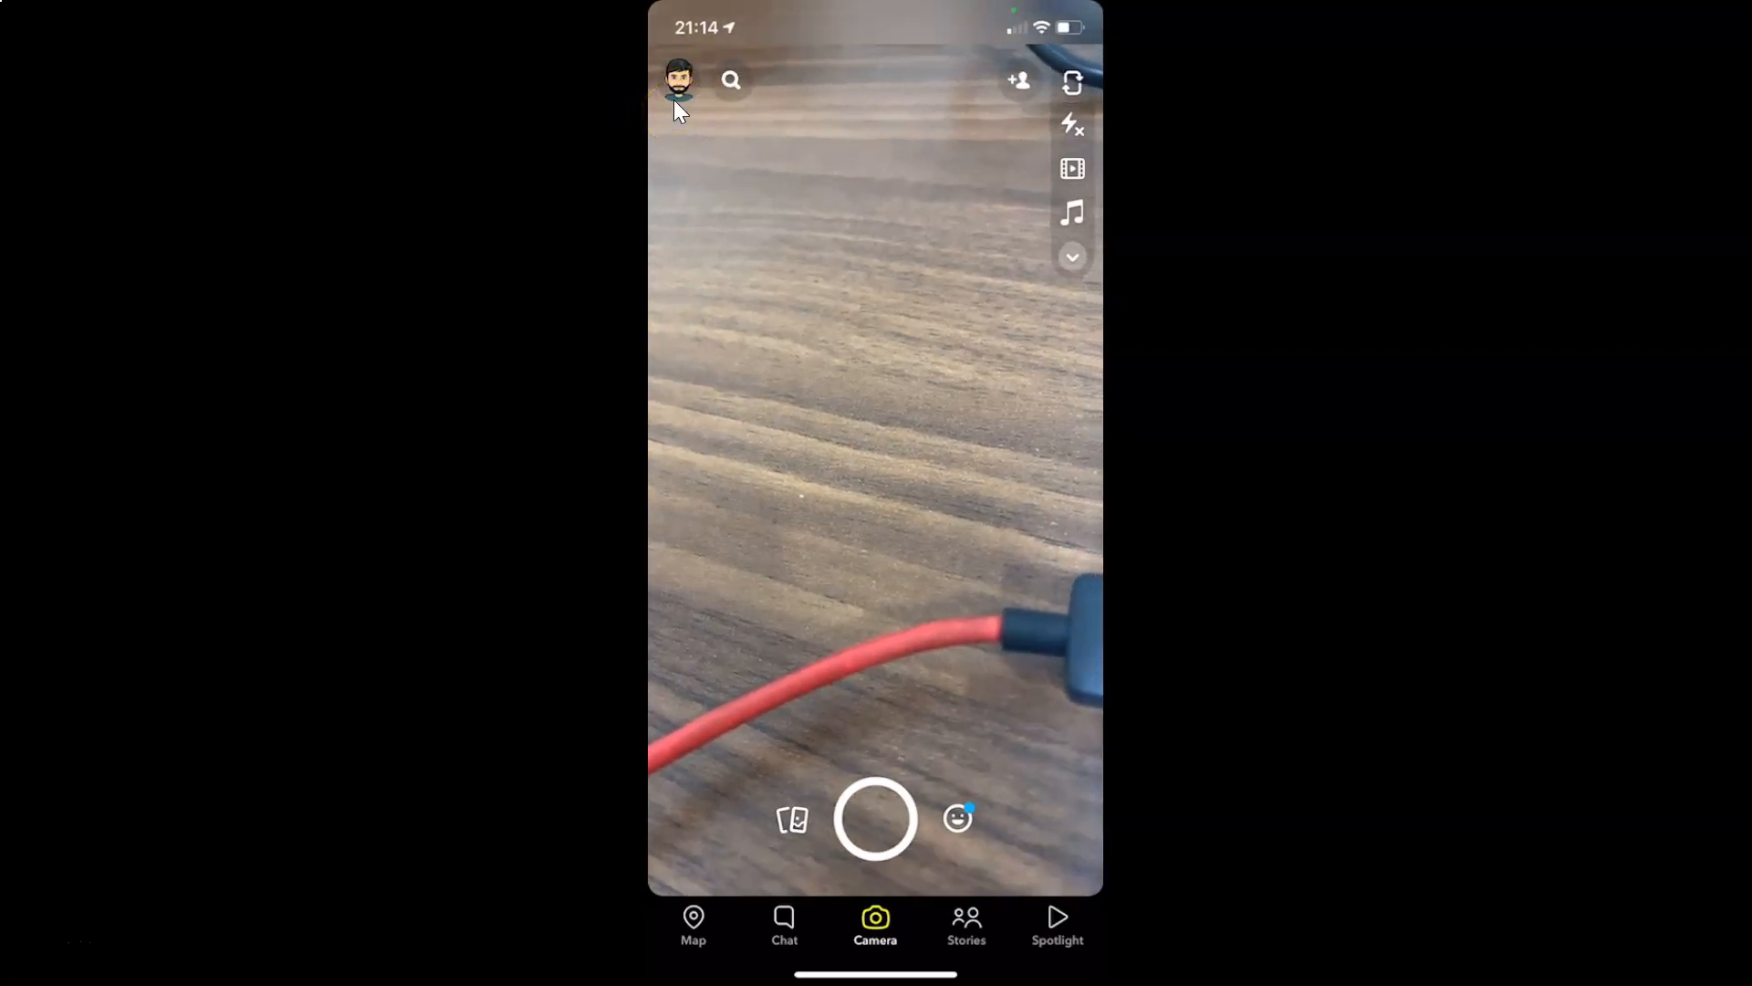
# Open Snapchat Settings through the Bitmoji profile page and gear icon
pyautogui.click(678, 80)
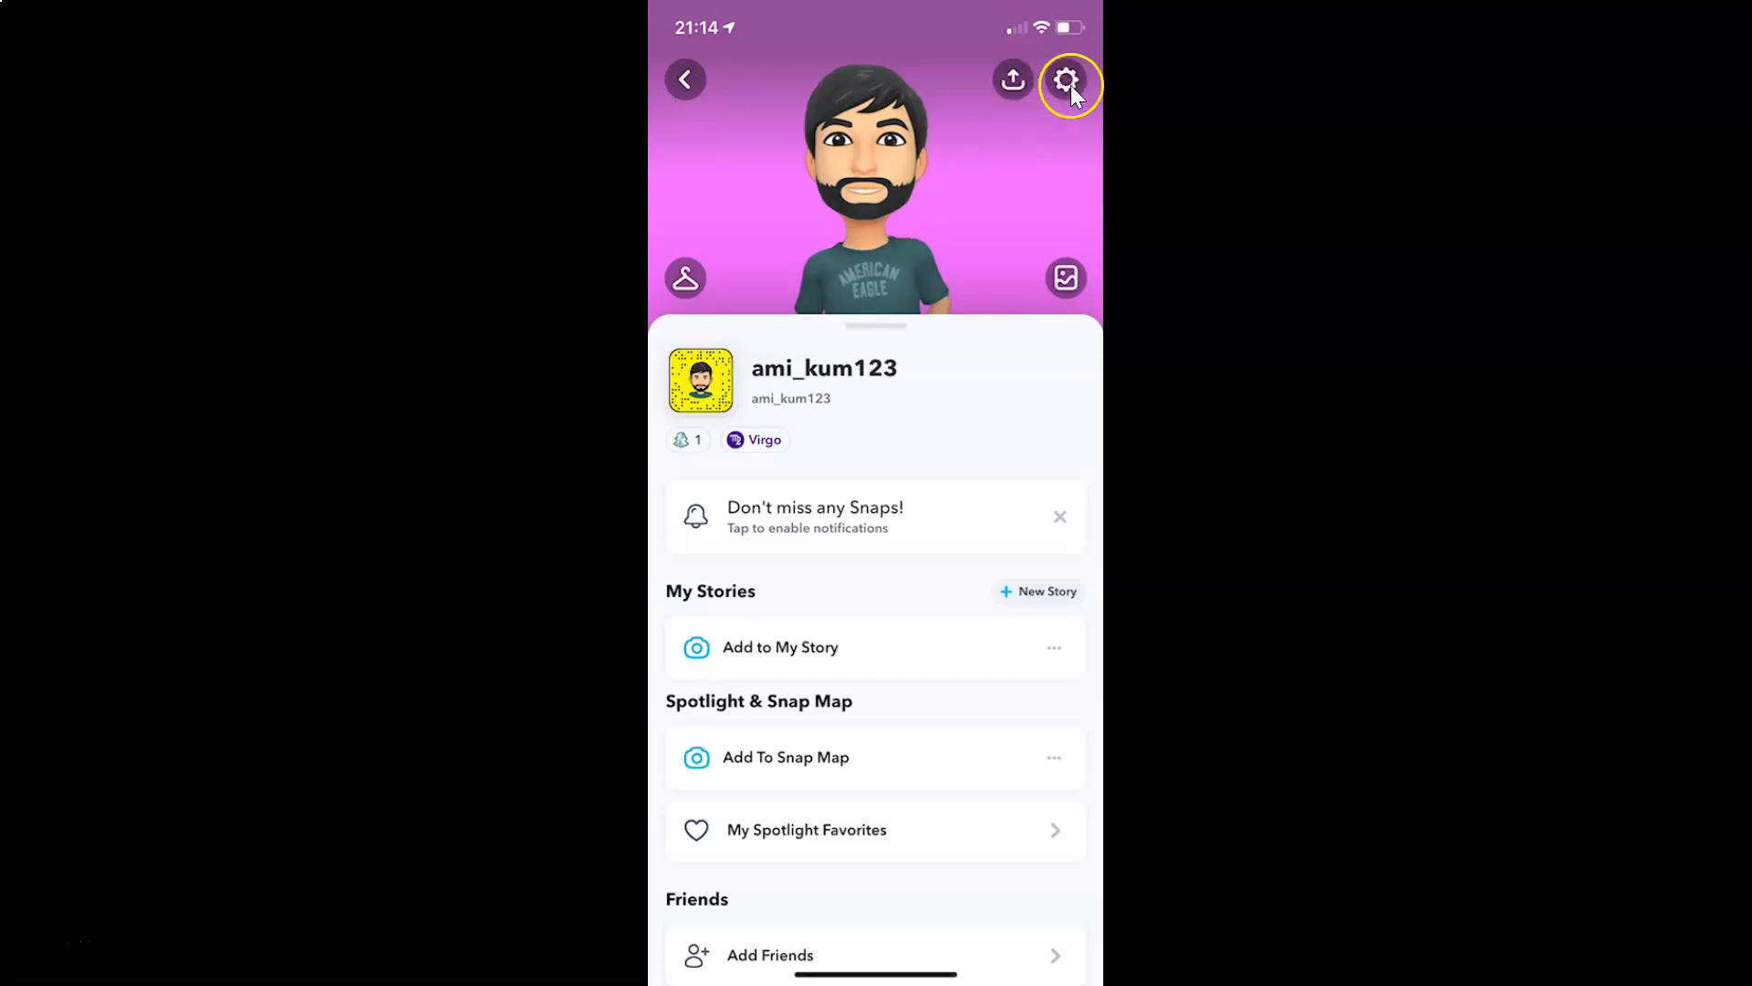
pyautogui.moveTo(1100, 70)
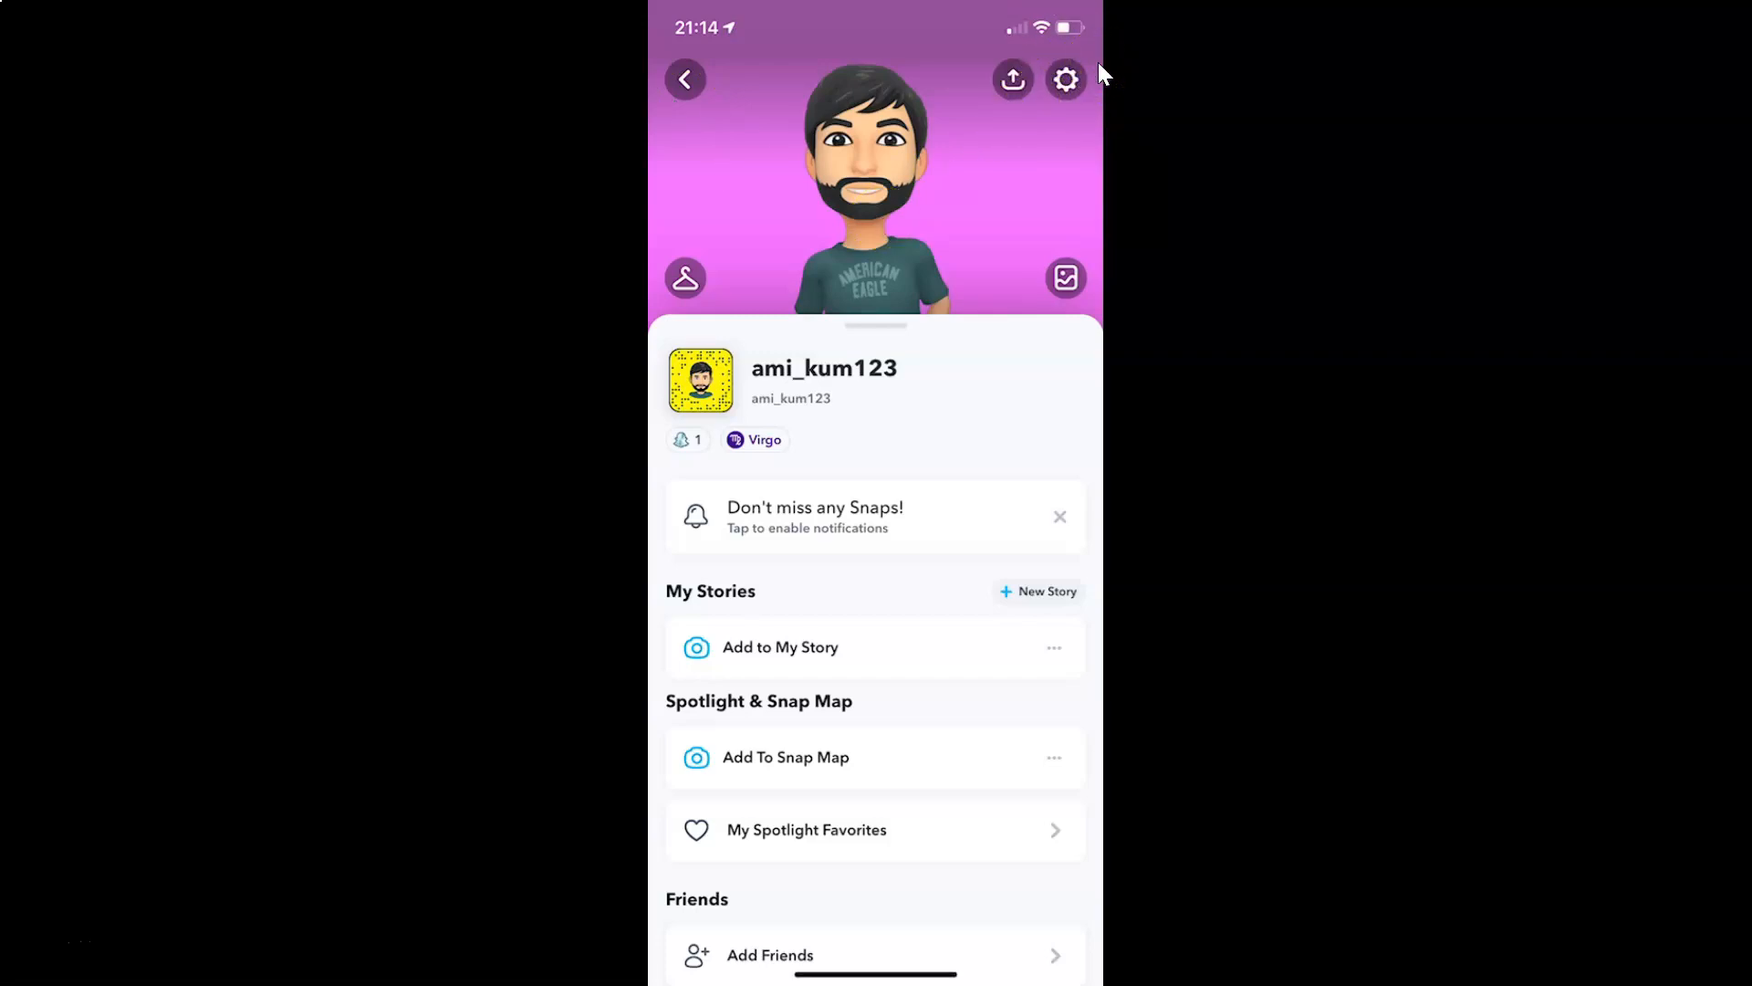
pyautogui.click(1065, 80)
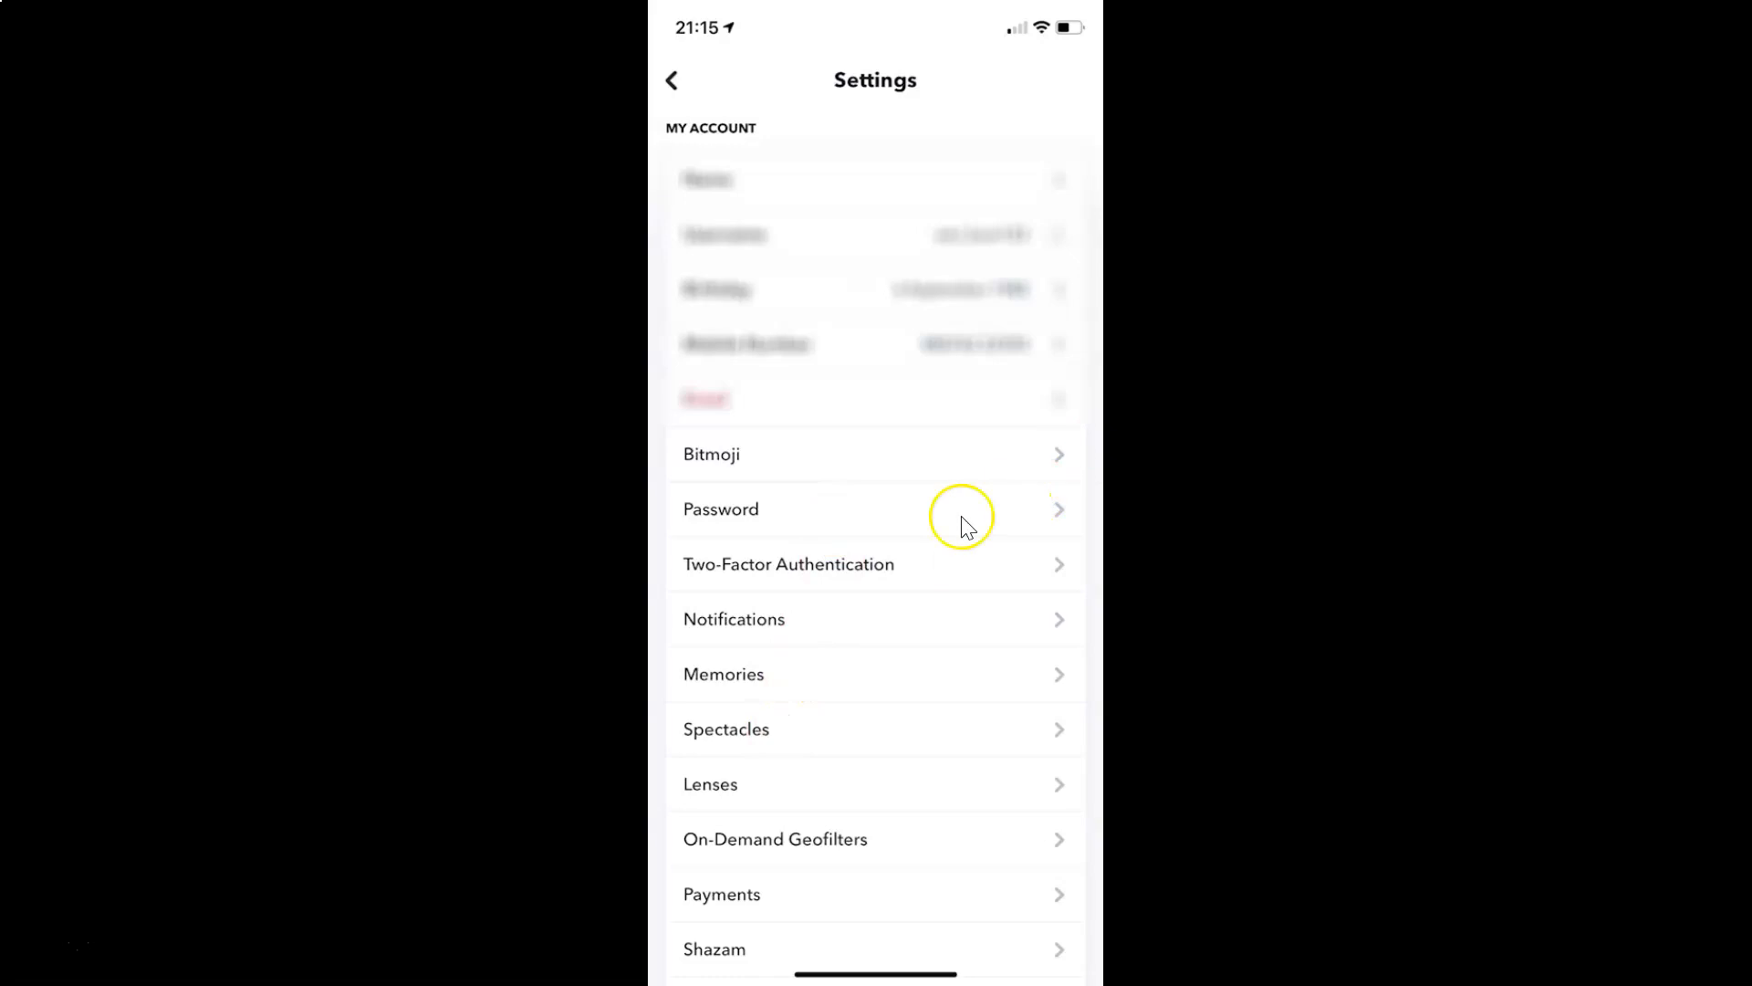
pyautogui.moveTo(936, 550)
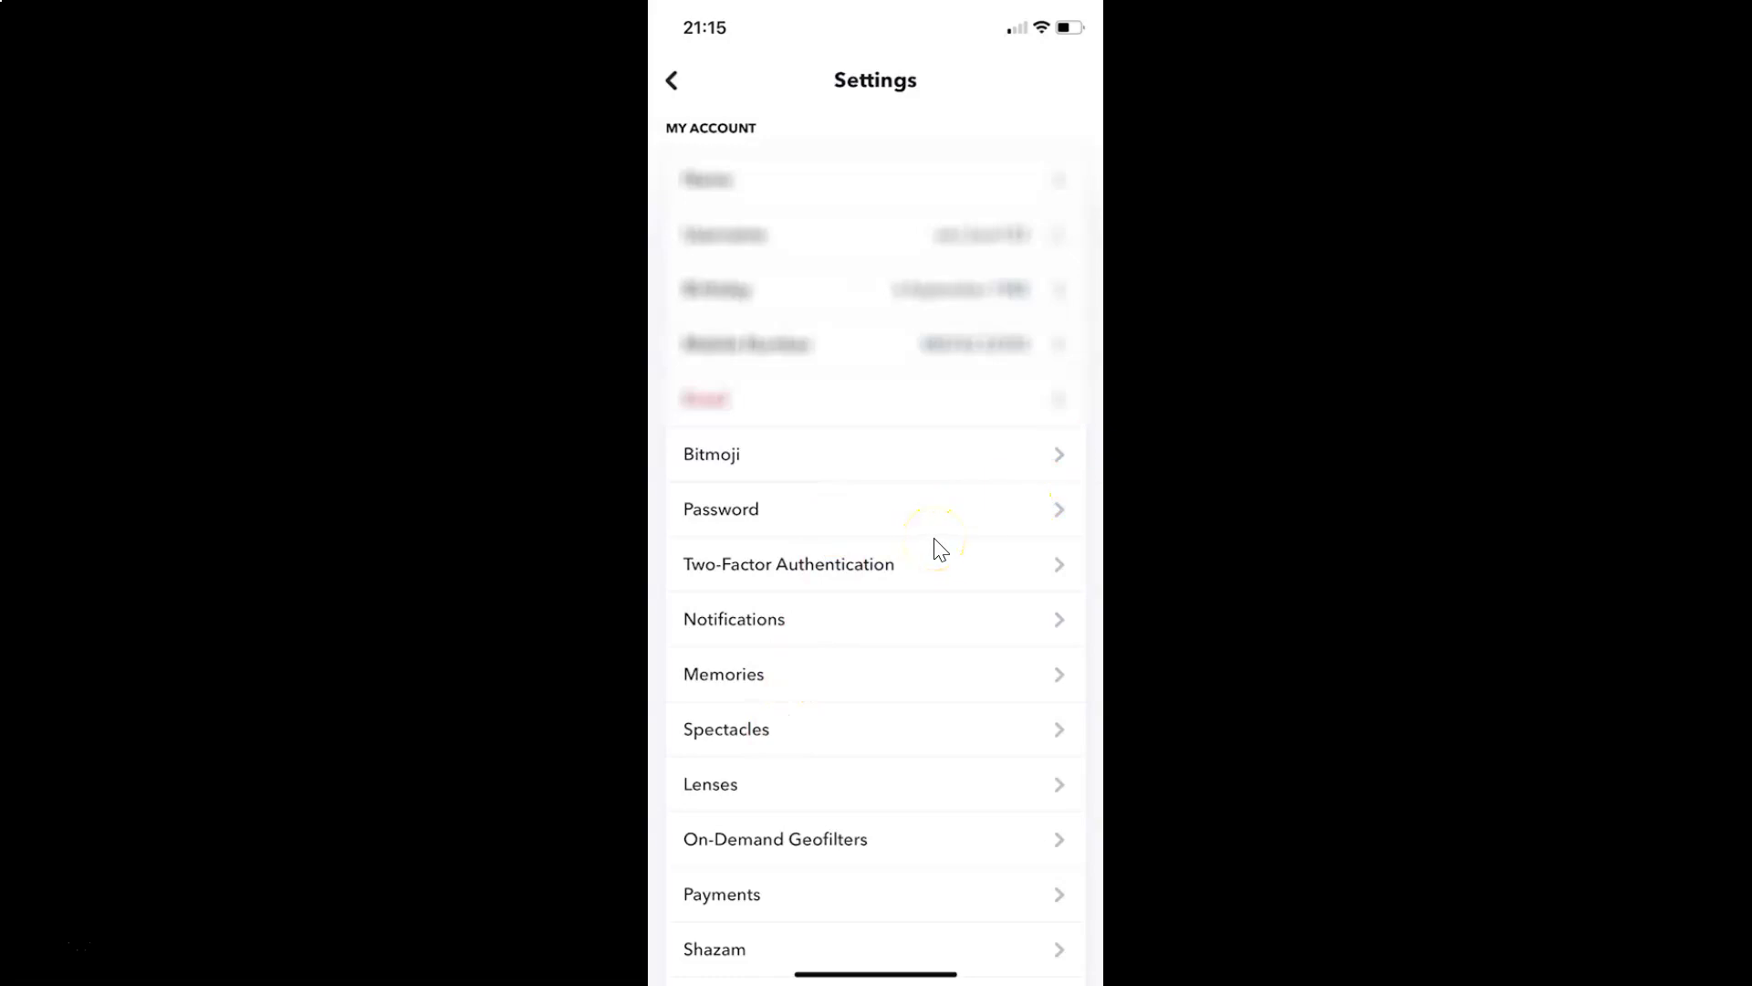
# Scroll to Account Actions and choose Clear Cache showing 59.10MB
pyautogui.scroll(-3)
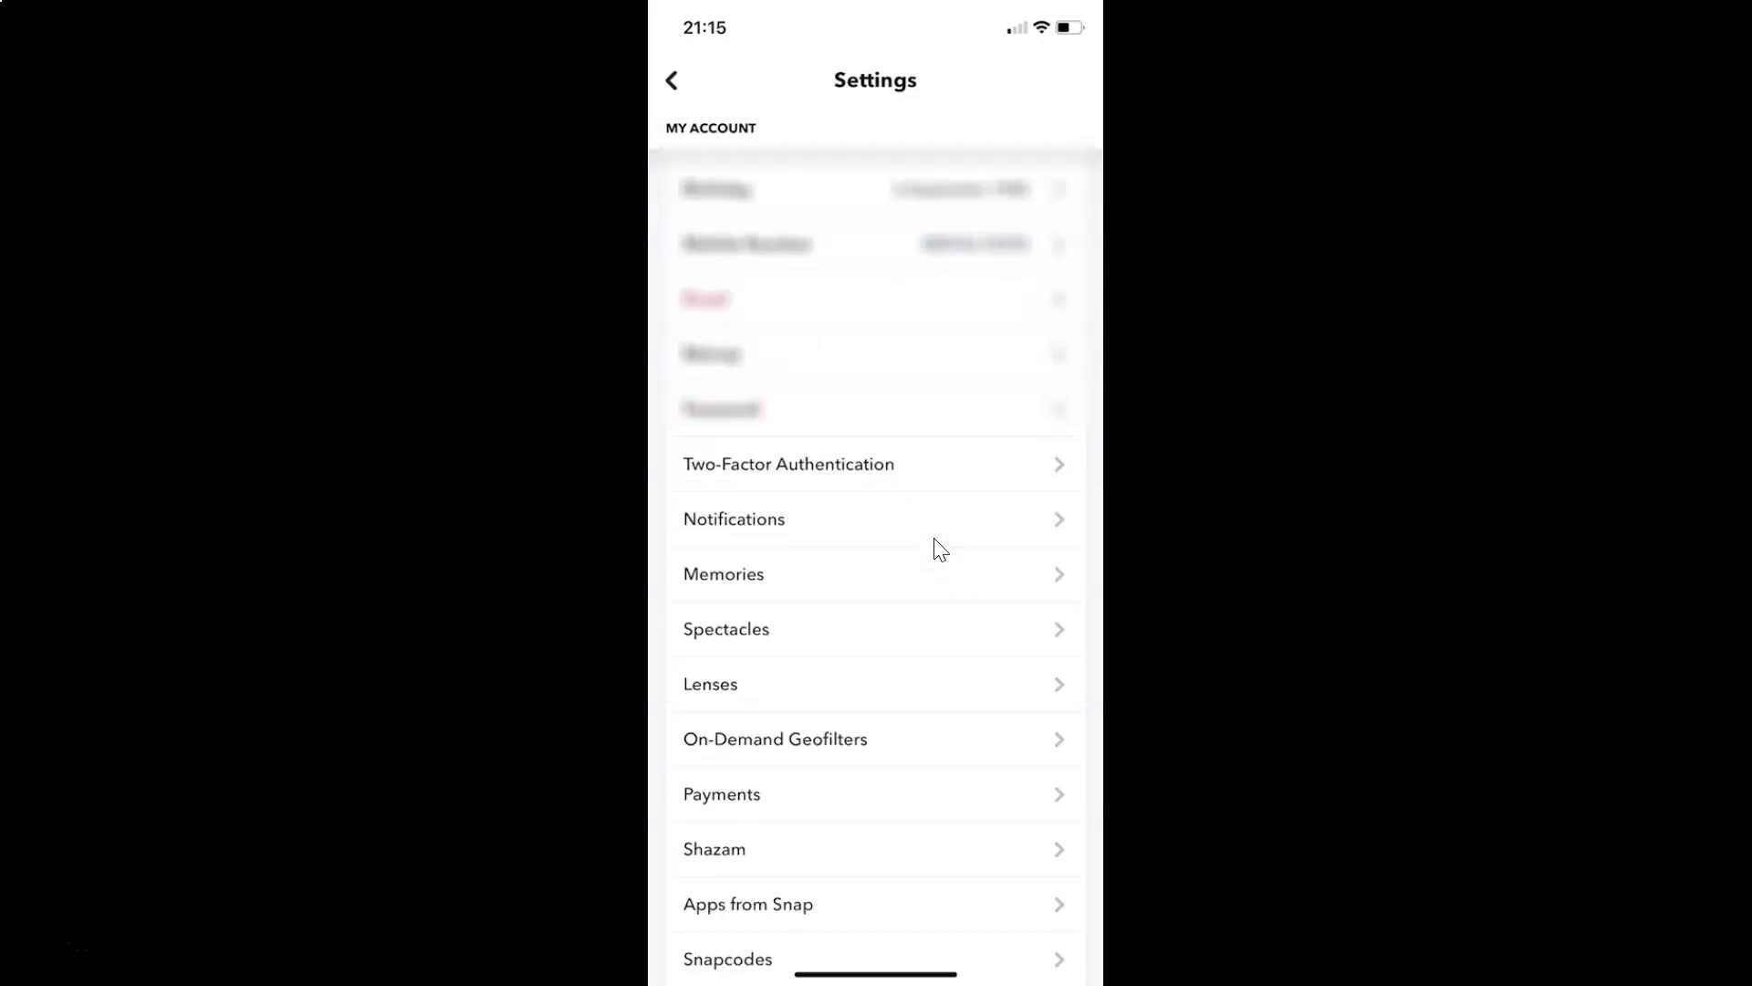
pyautogui.scroll(-3)
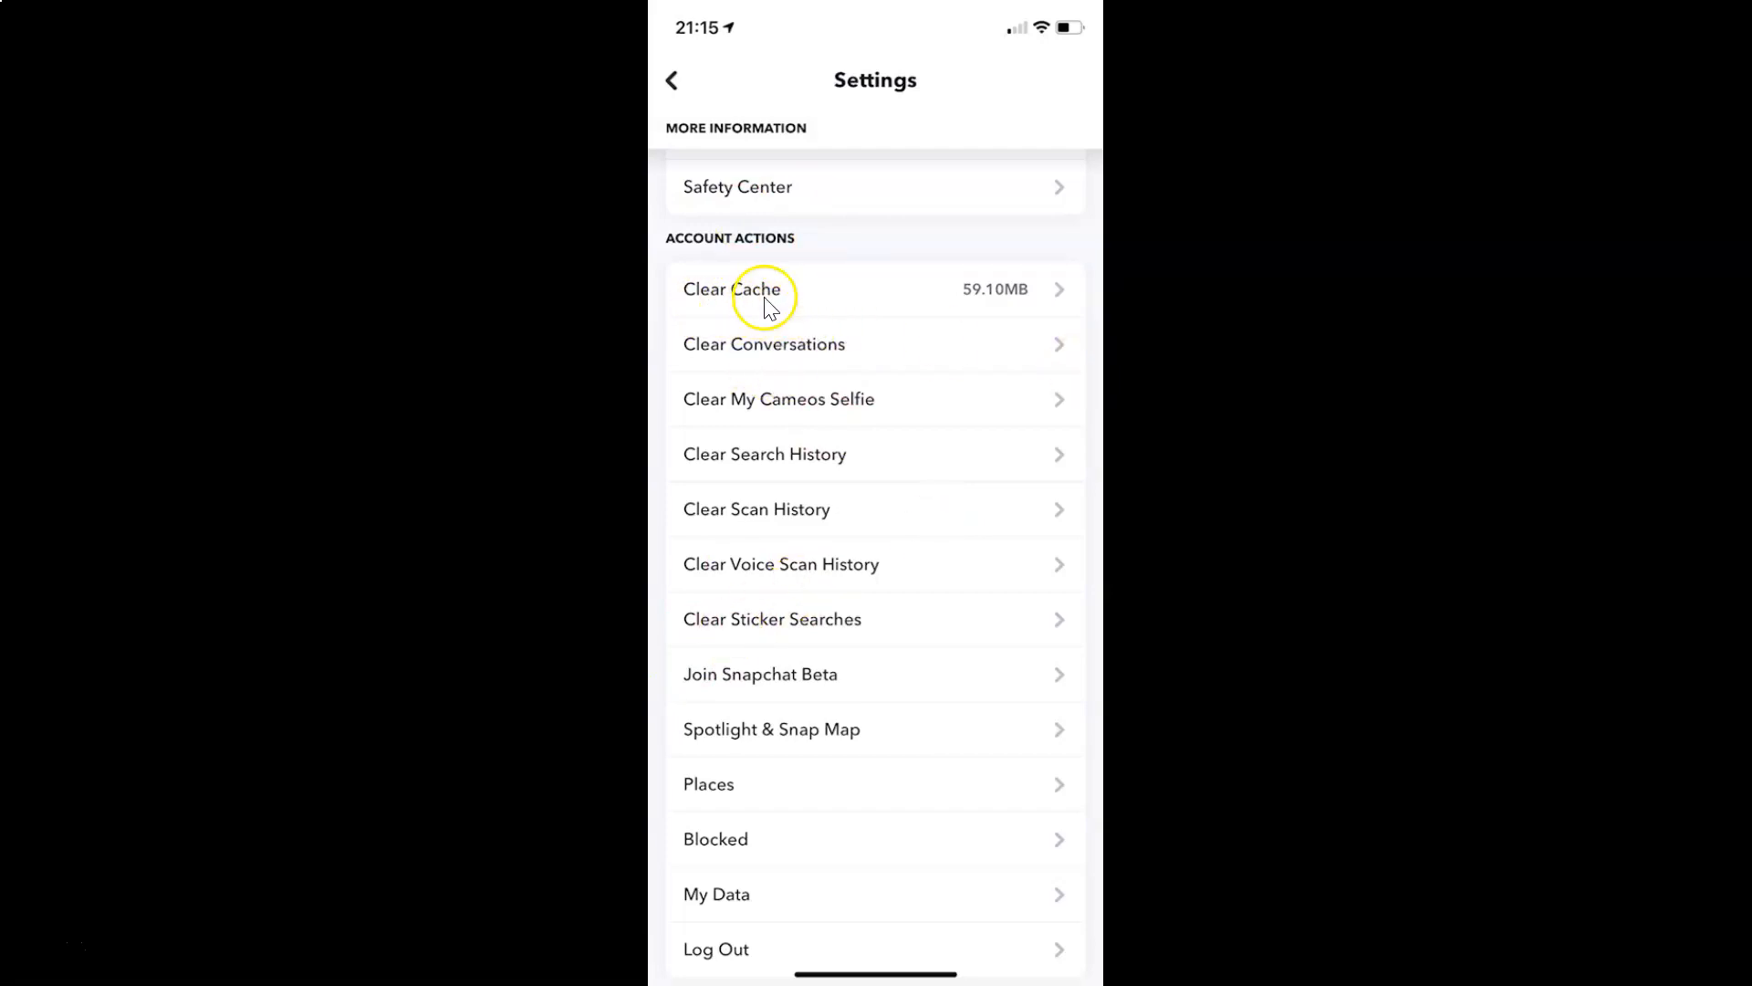
pyautogui.moveTo(975, 310)
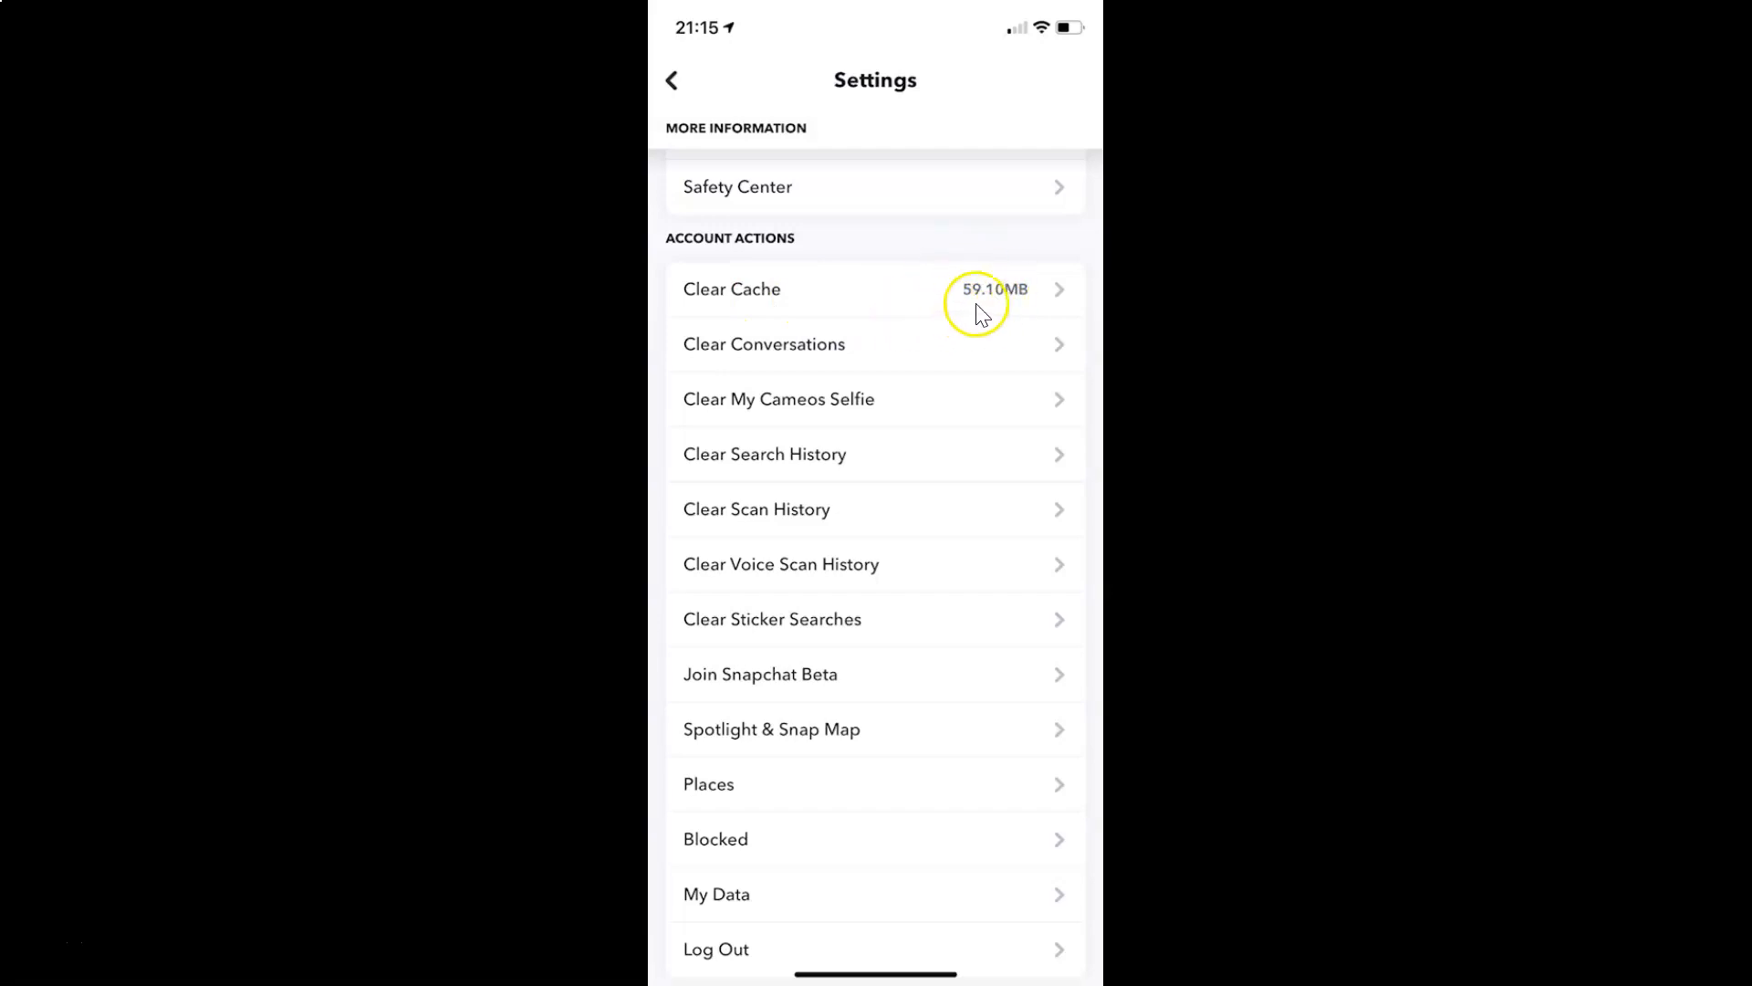
pyautogui.moveTo(949, 309)
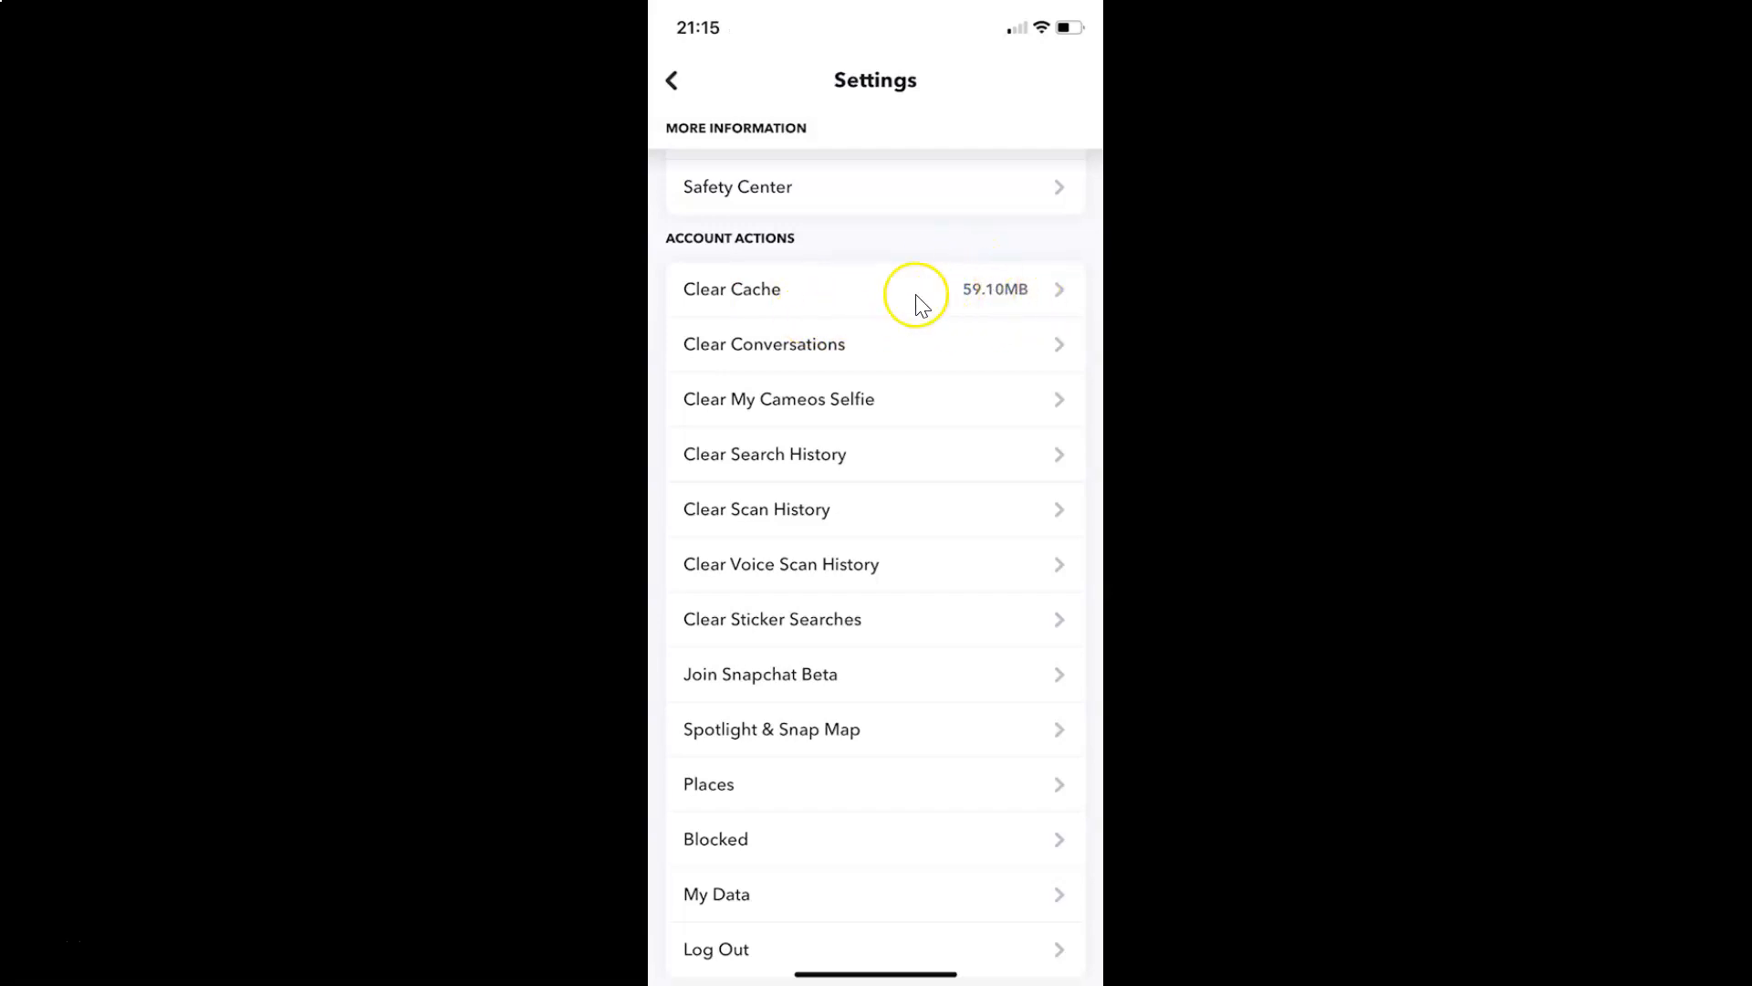
pyautogui.moveTo(793, 323)
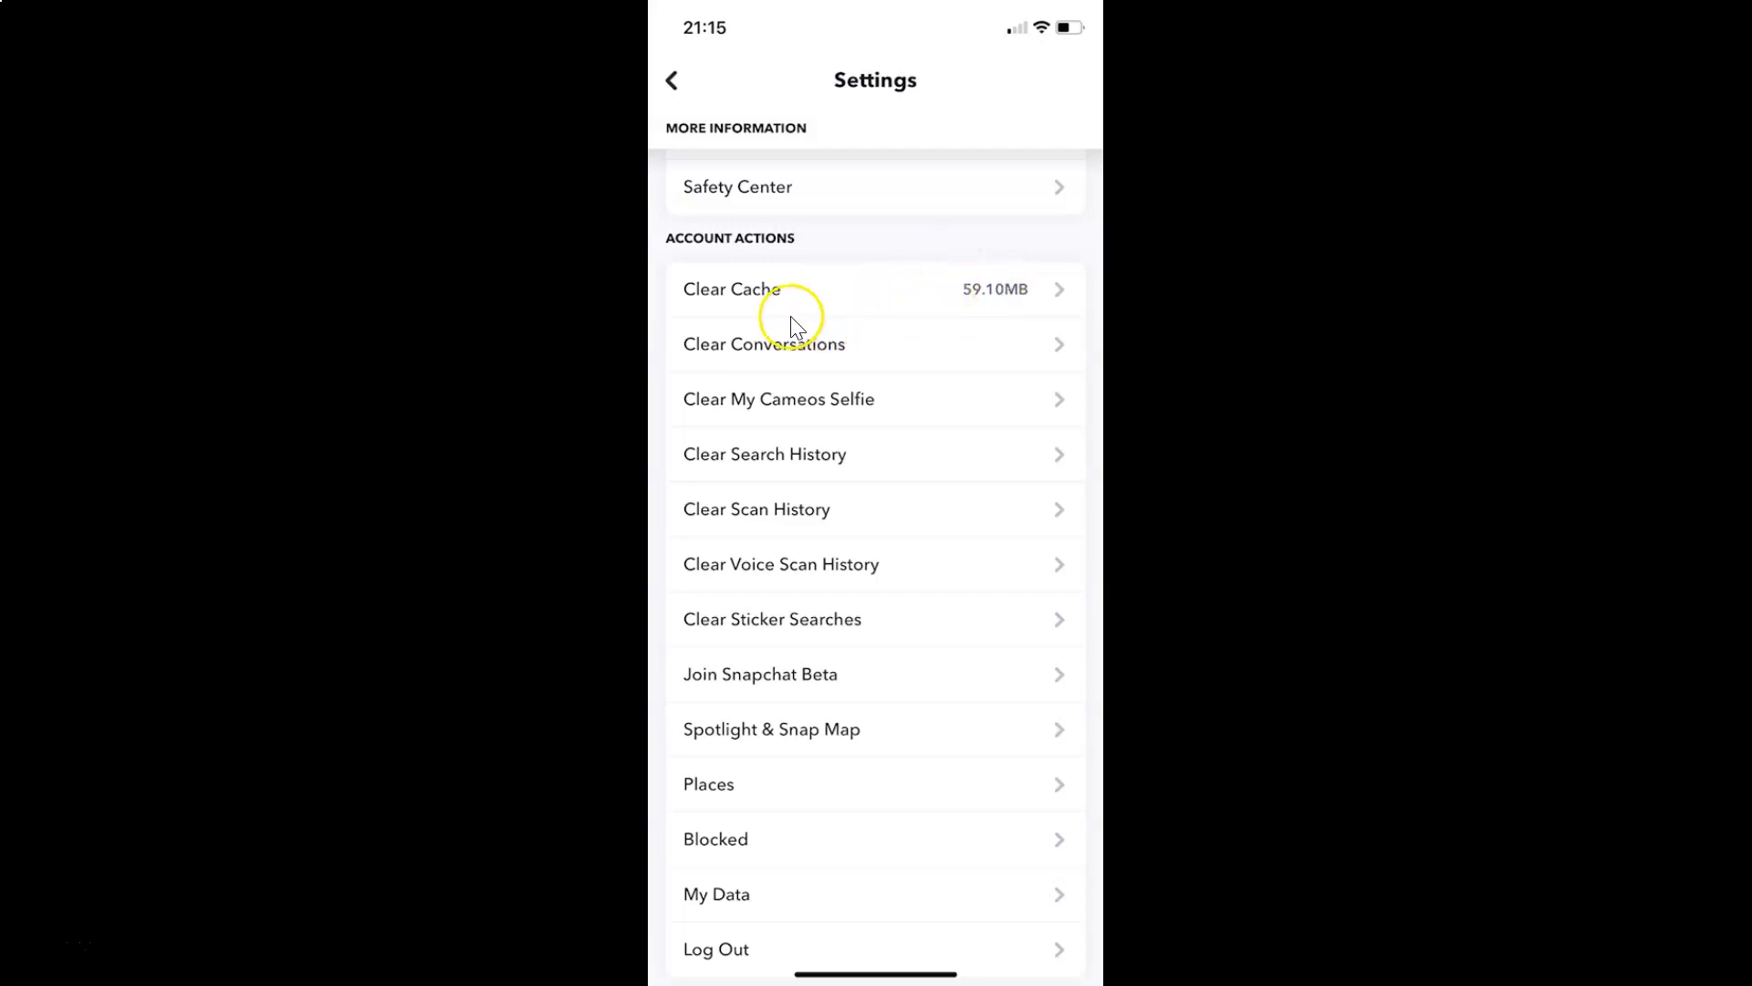
pyautogui.moveTo(749, 310)
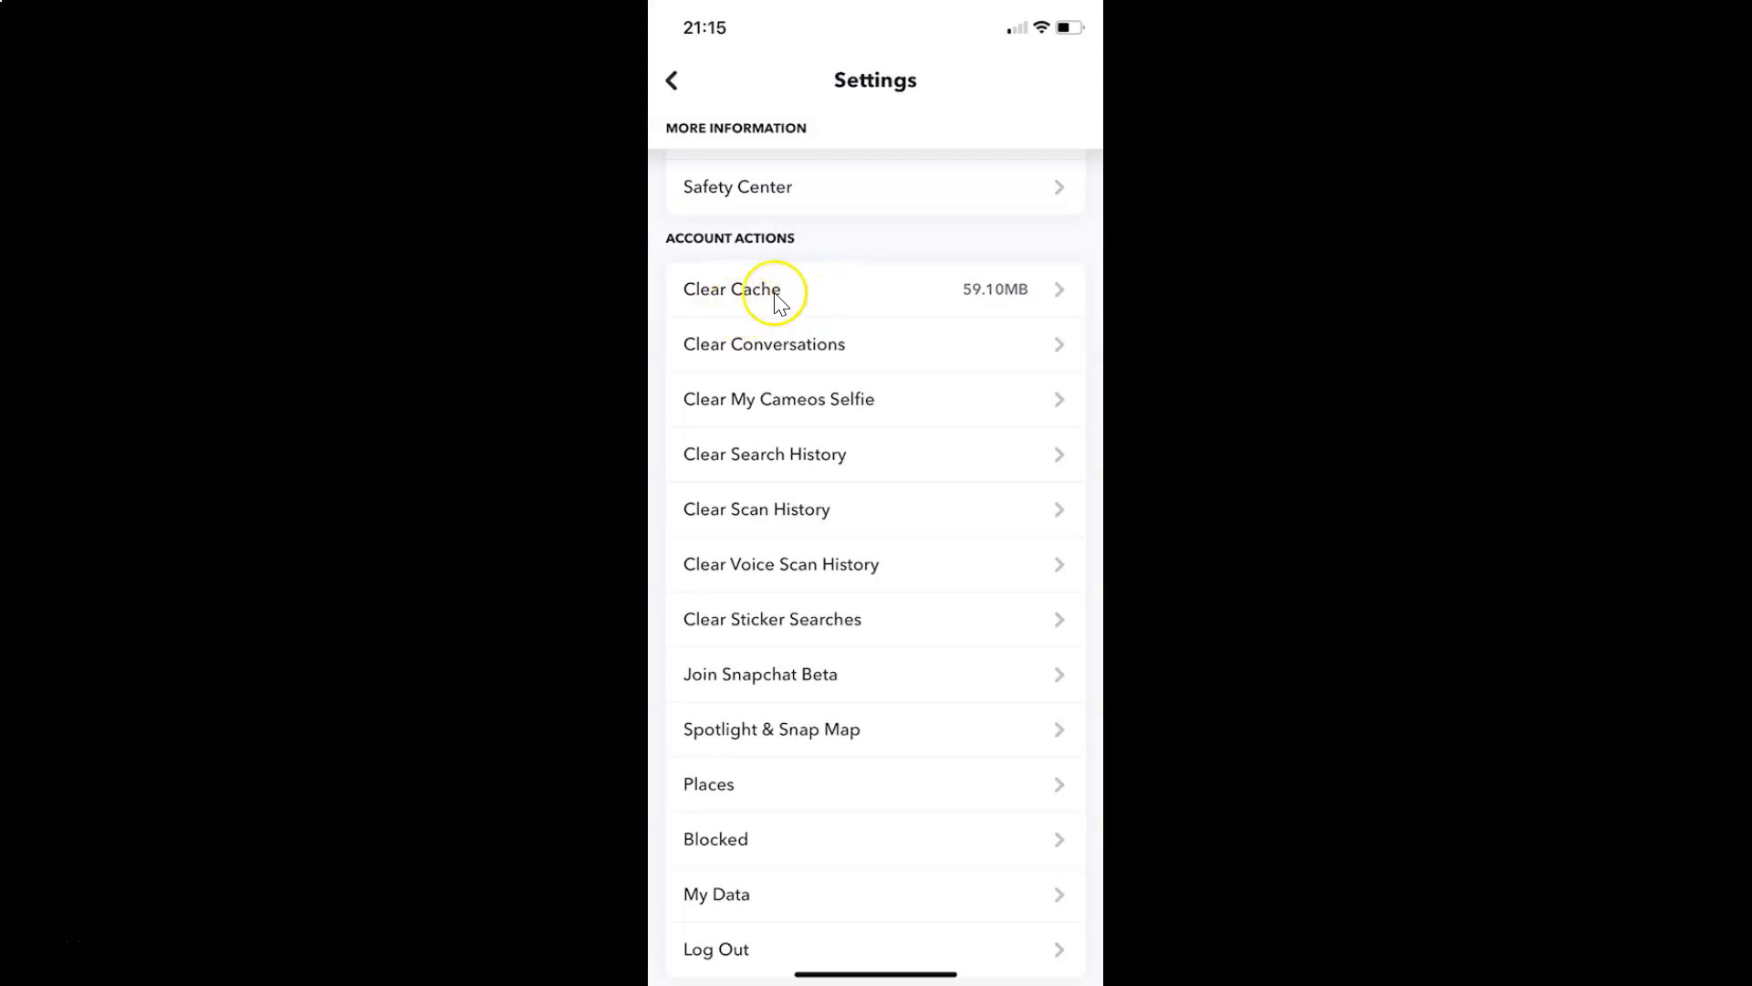
pyautogui.click(731, 289)
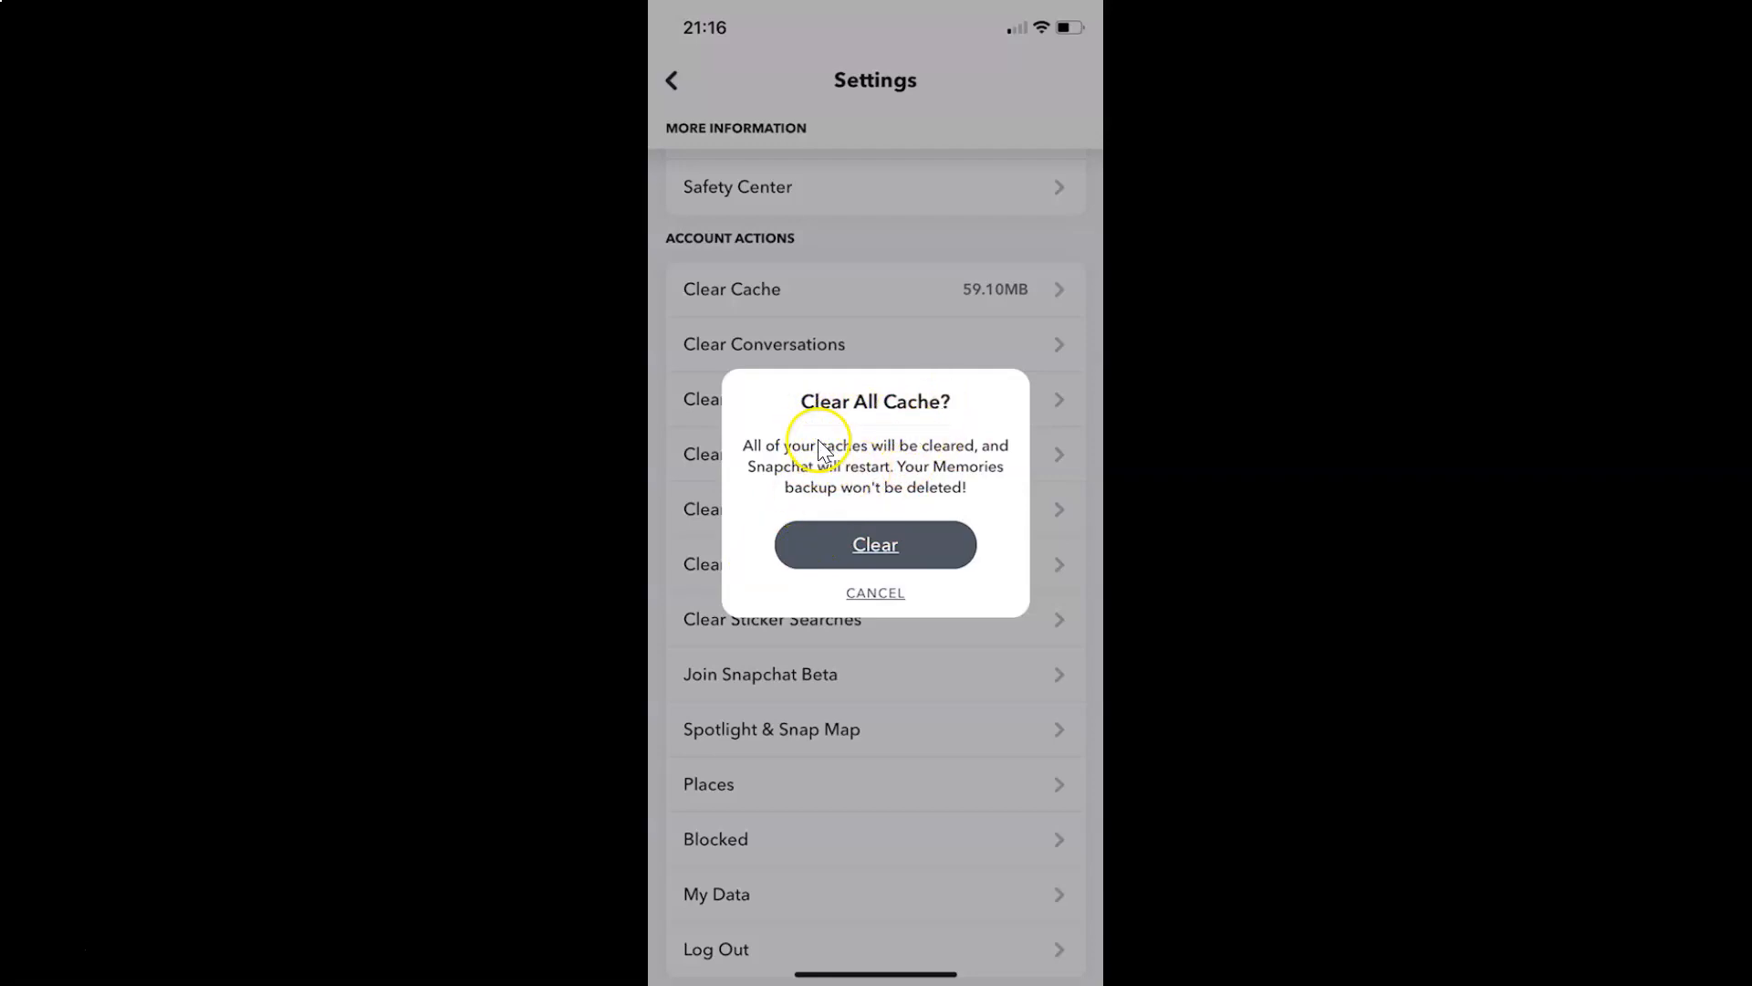
pyautogui.moveTo(888, 460)
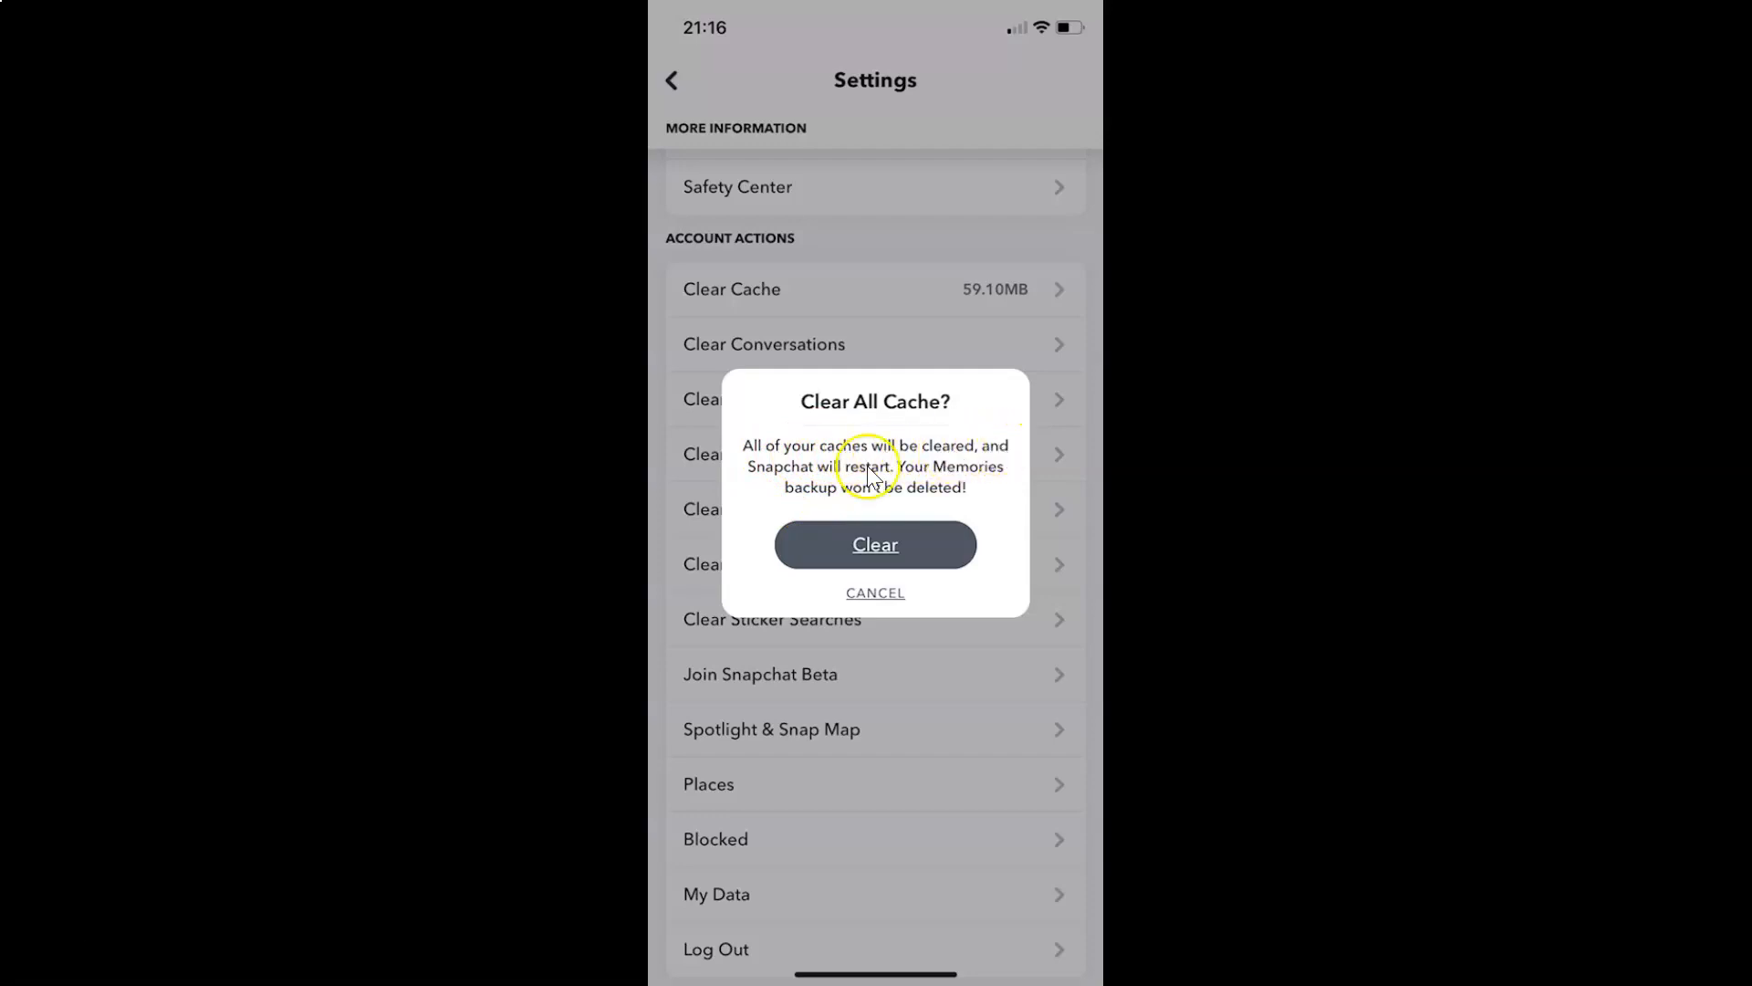
pyautogui.moveTo(991, 487)
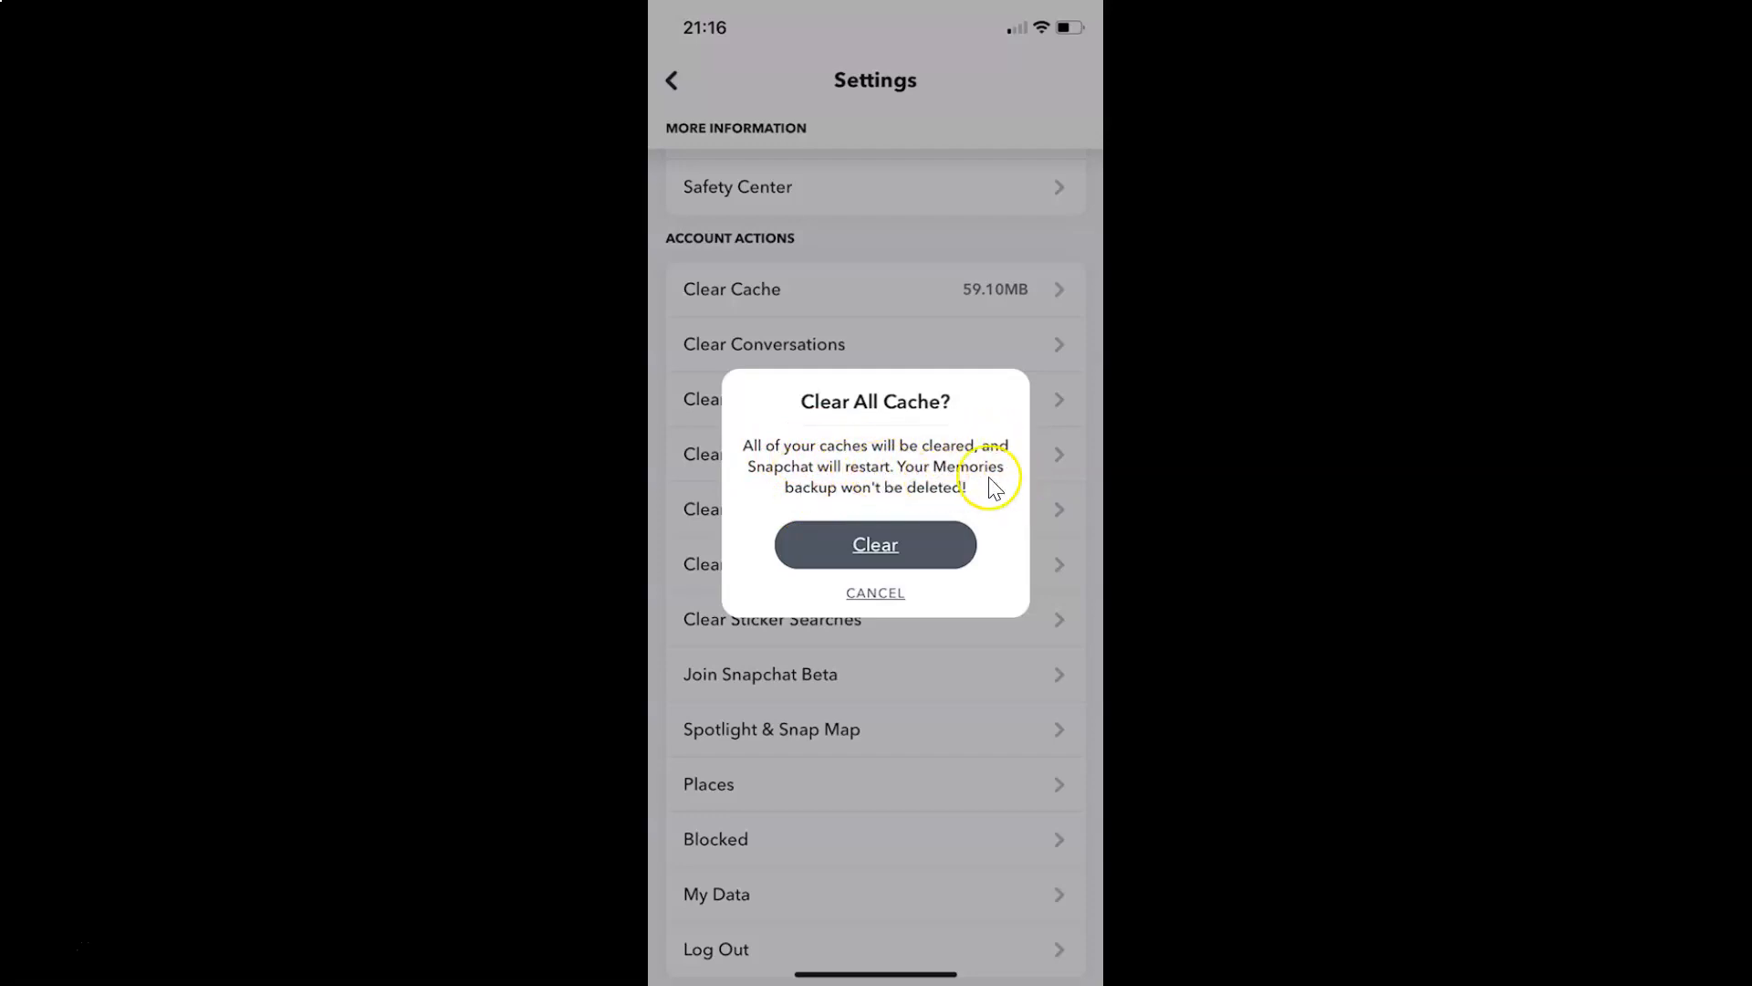
pyautogui.moveTo(961, 503)
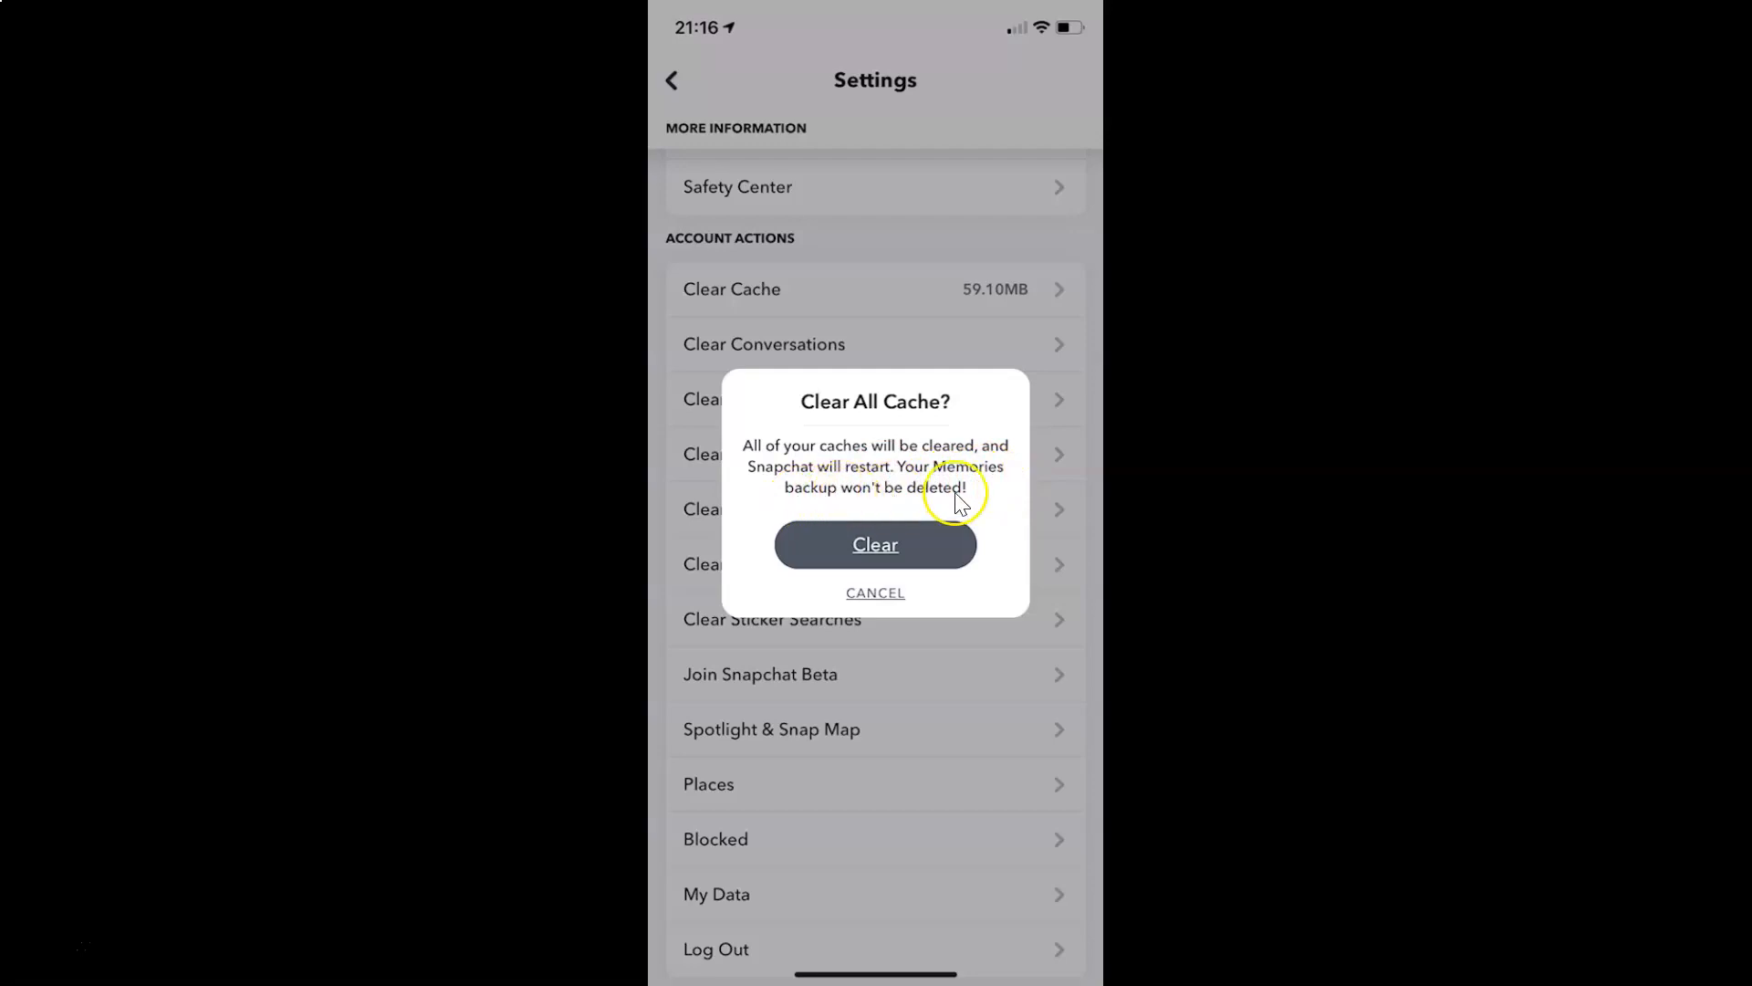
pyautogui.moveTo(821, 497)
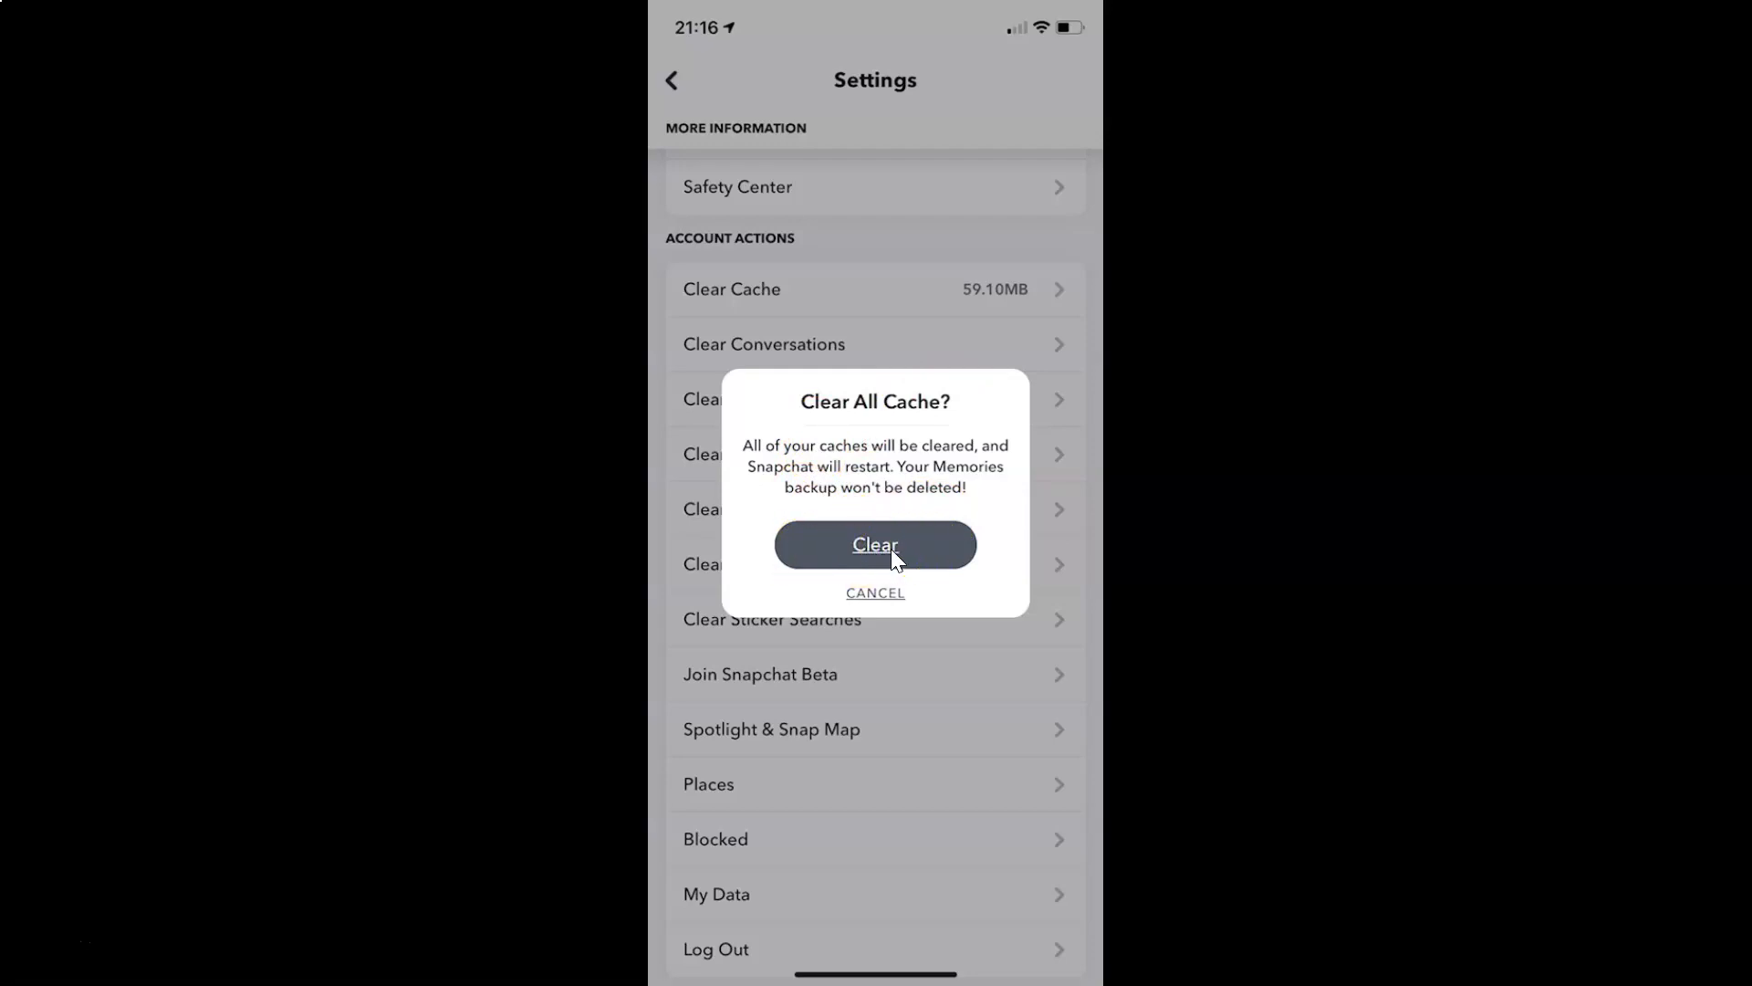
# Confirm Clear All Cache and accept the Snapchat restart prompt
pyautogui.click(876, 544)
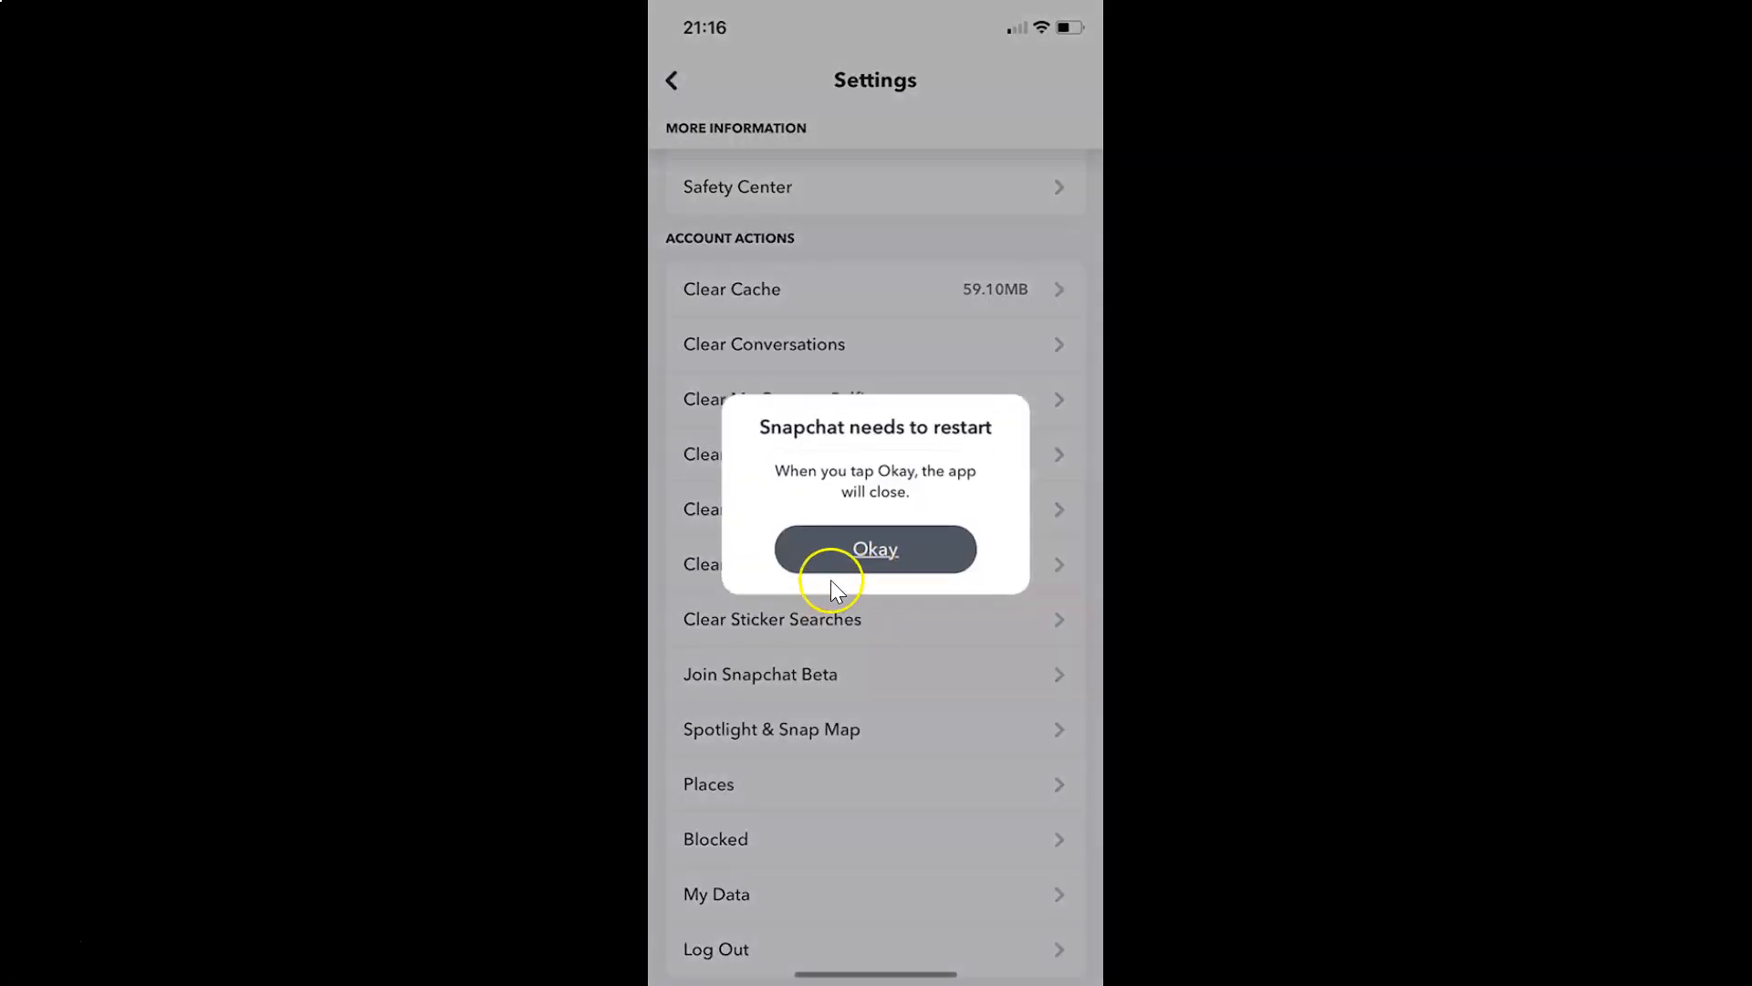
pyautogui.moveTo(732, 544)
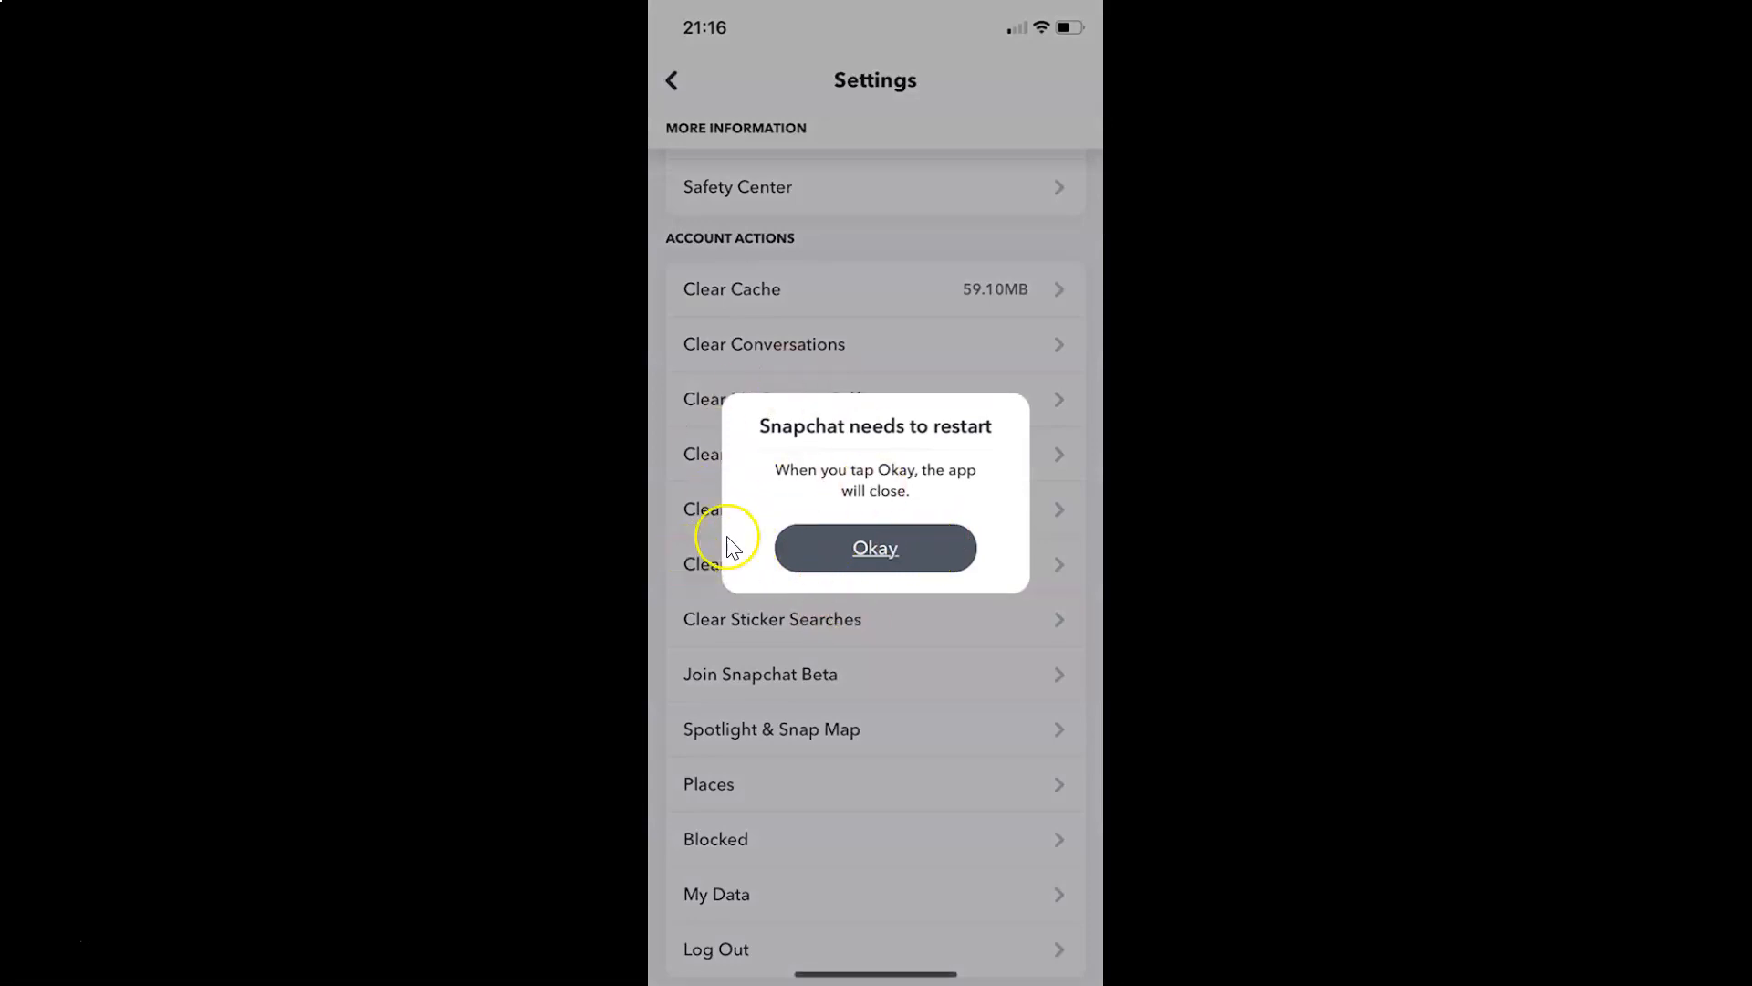
pyautogui.moveTo(913, 447)
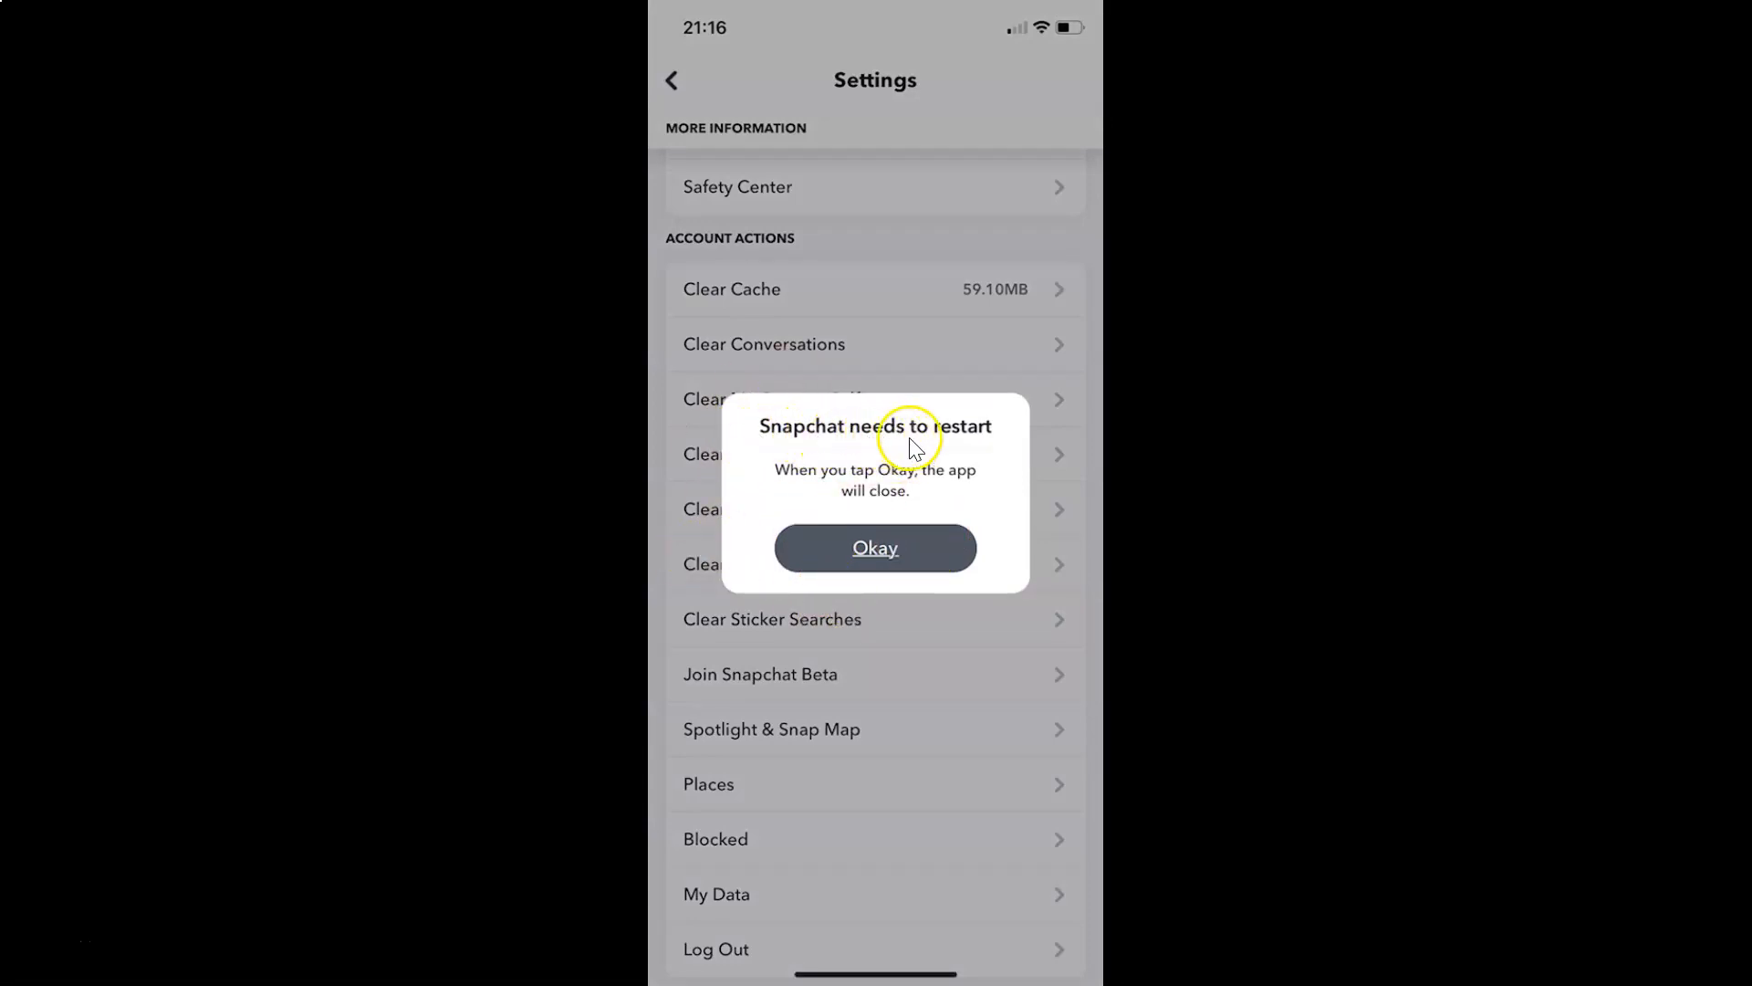
pyautogui.moveTo(952, 478)
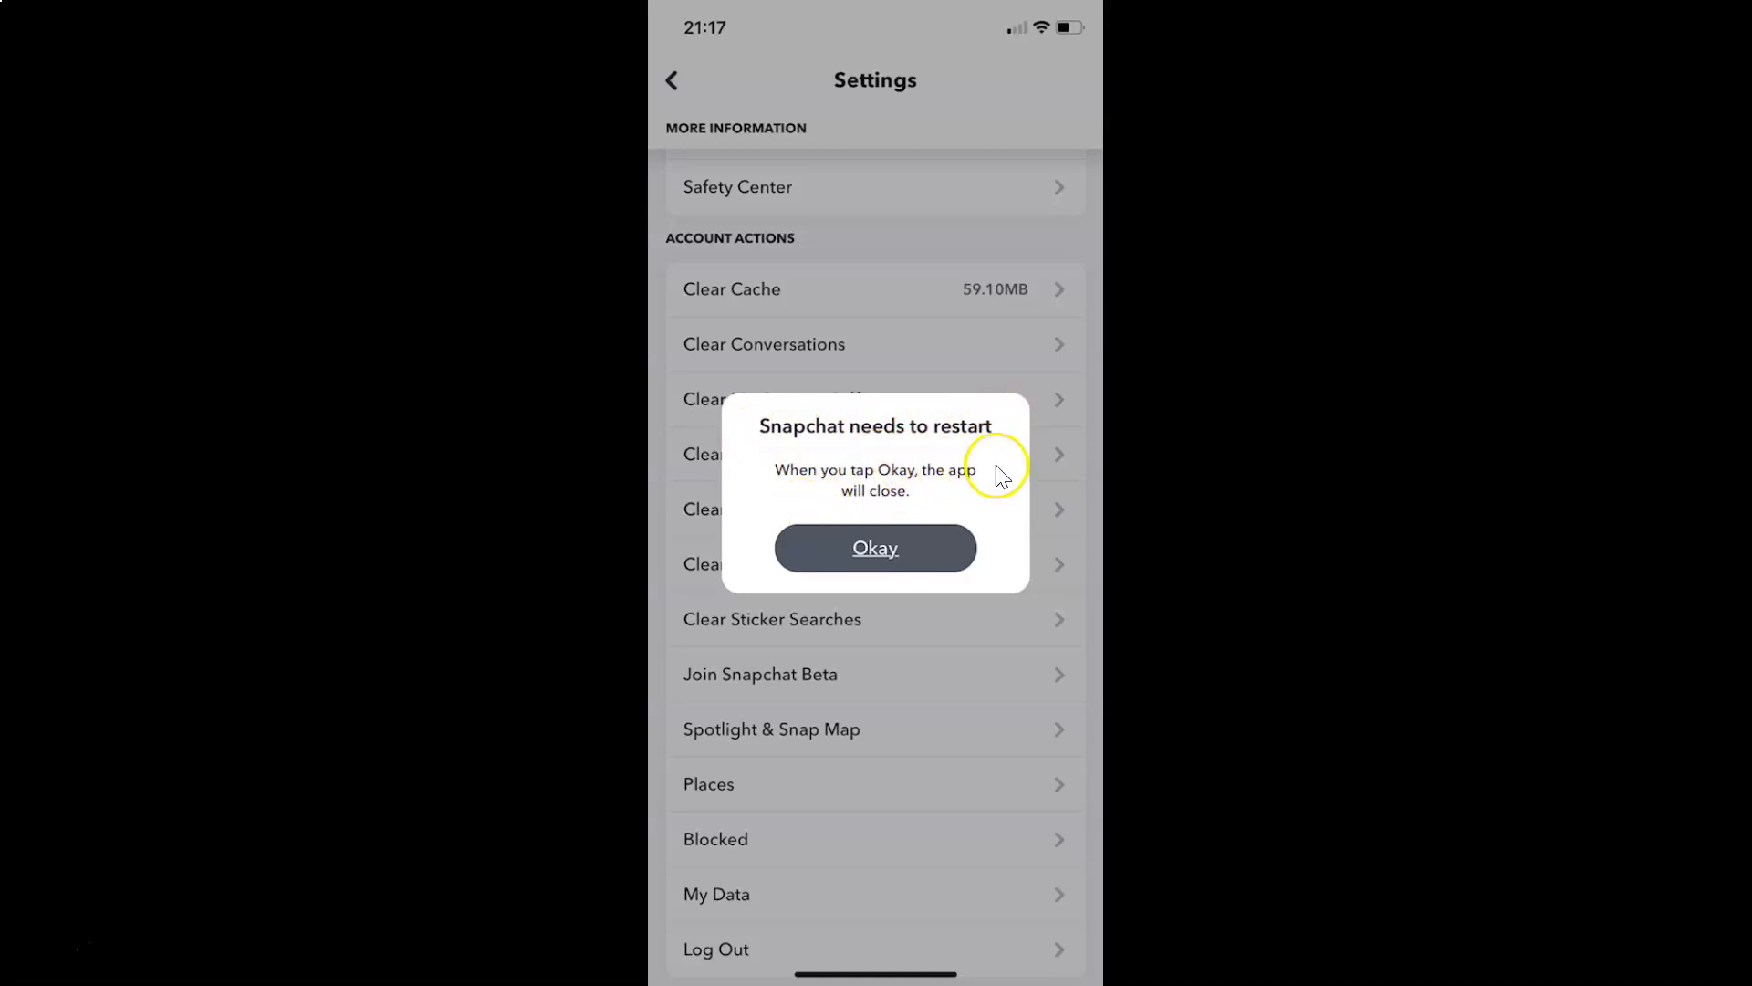
pyautogui.moveTo(858, 569)
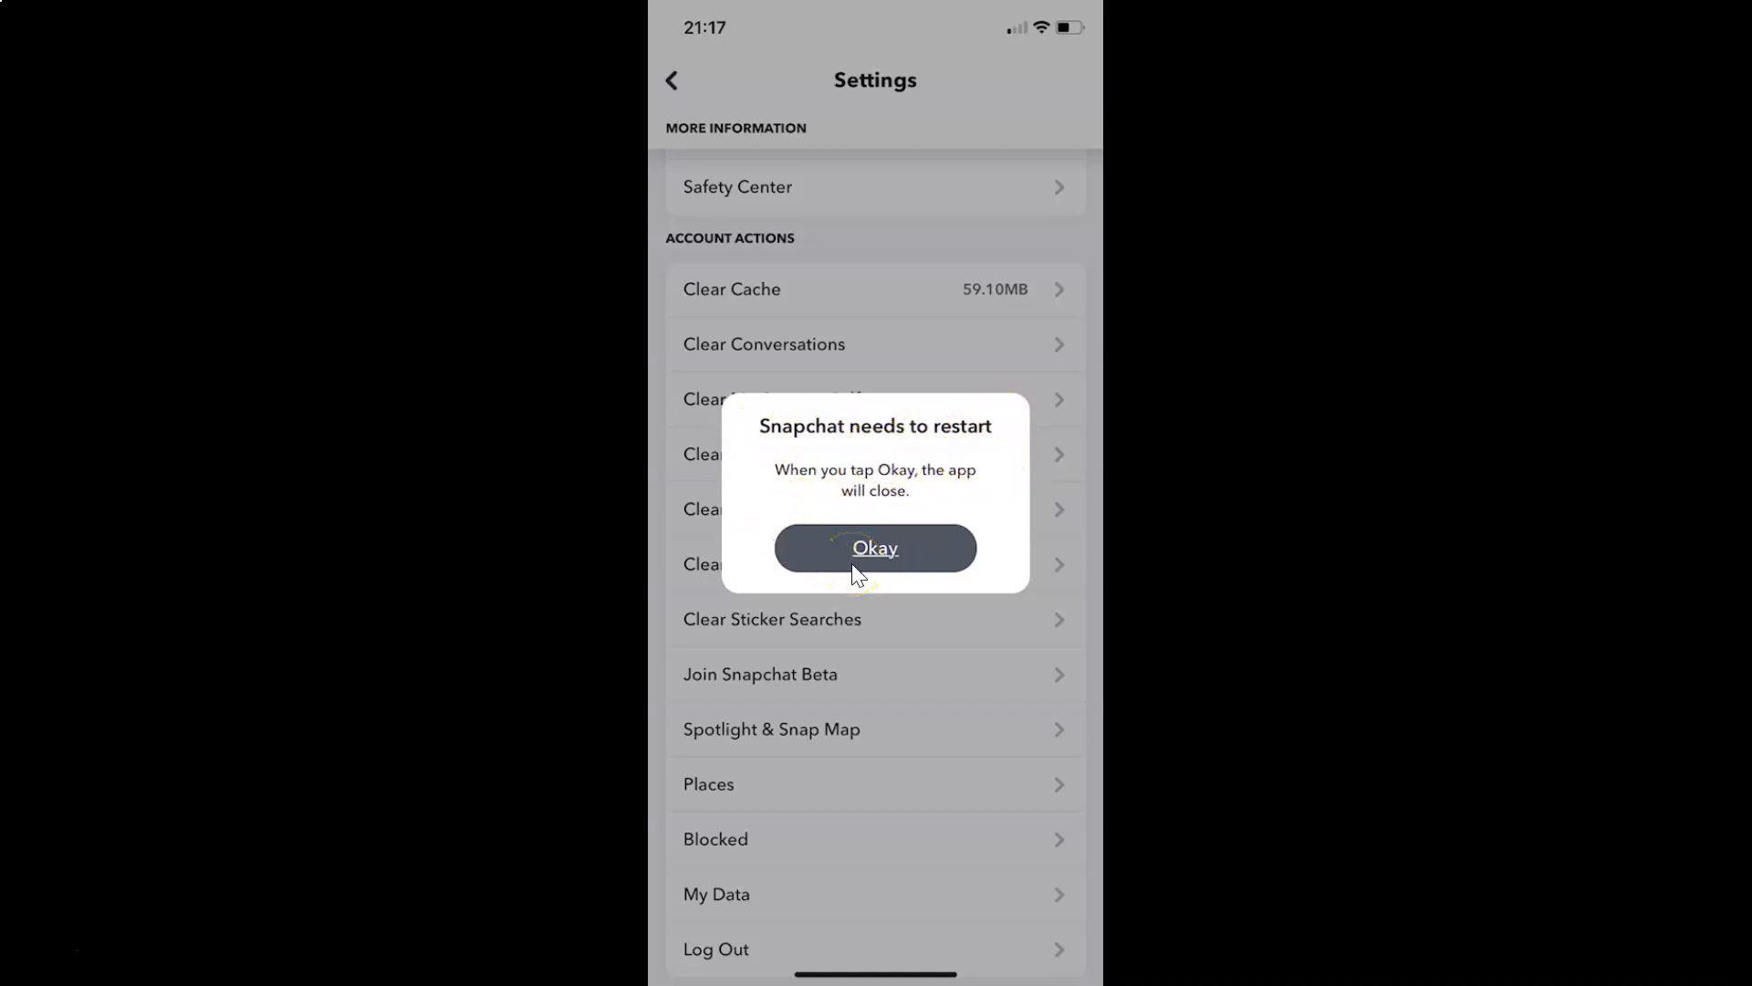
pyautogui.click(875, 548)
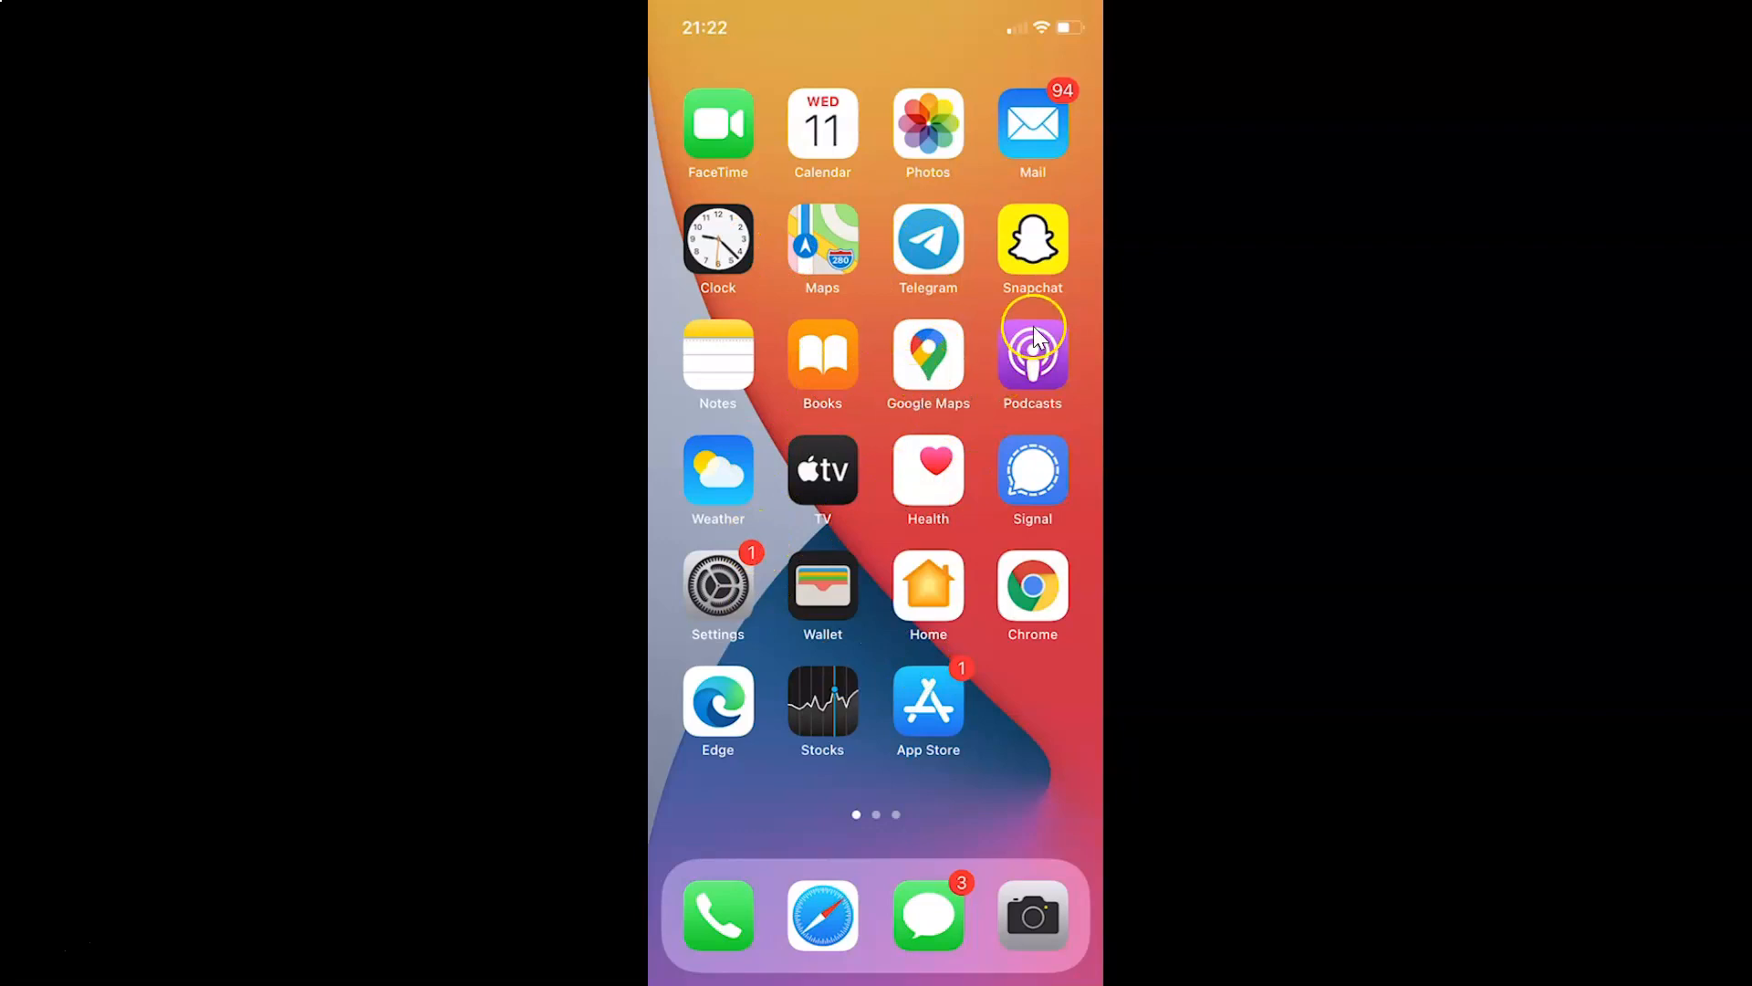
pyautogui.moveTo(1074, 244)
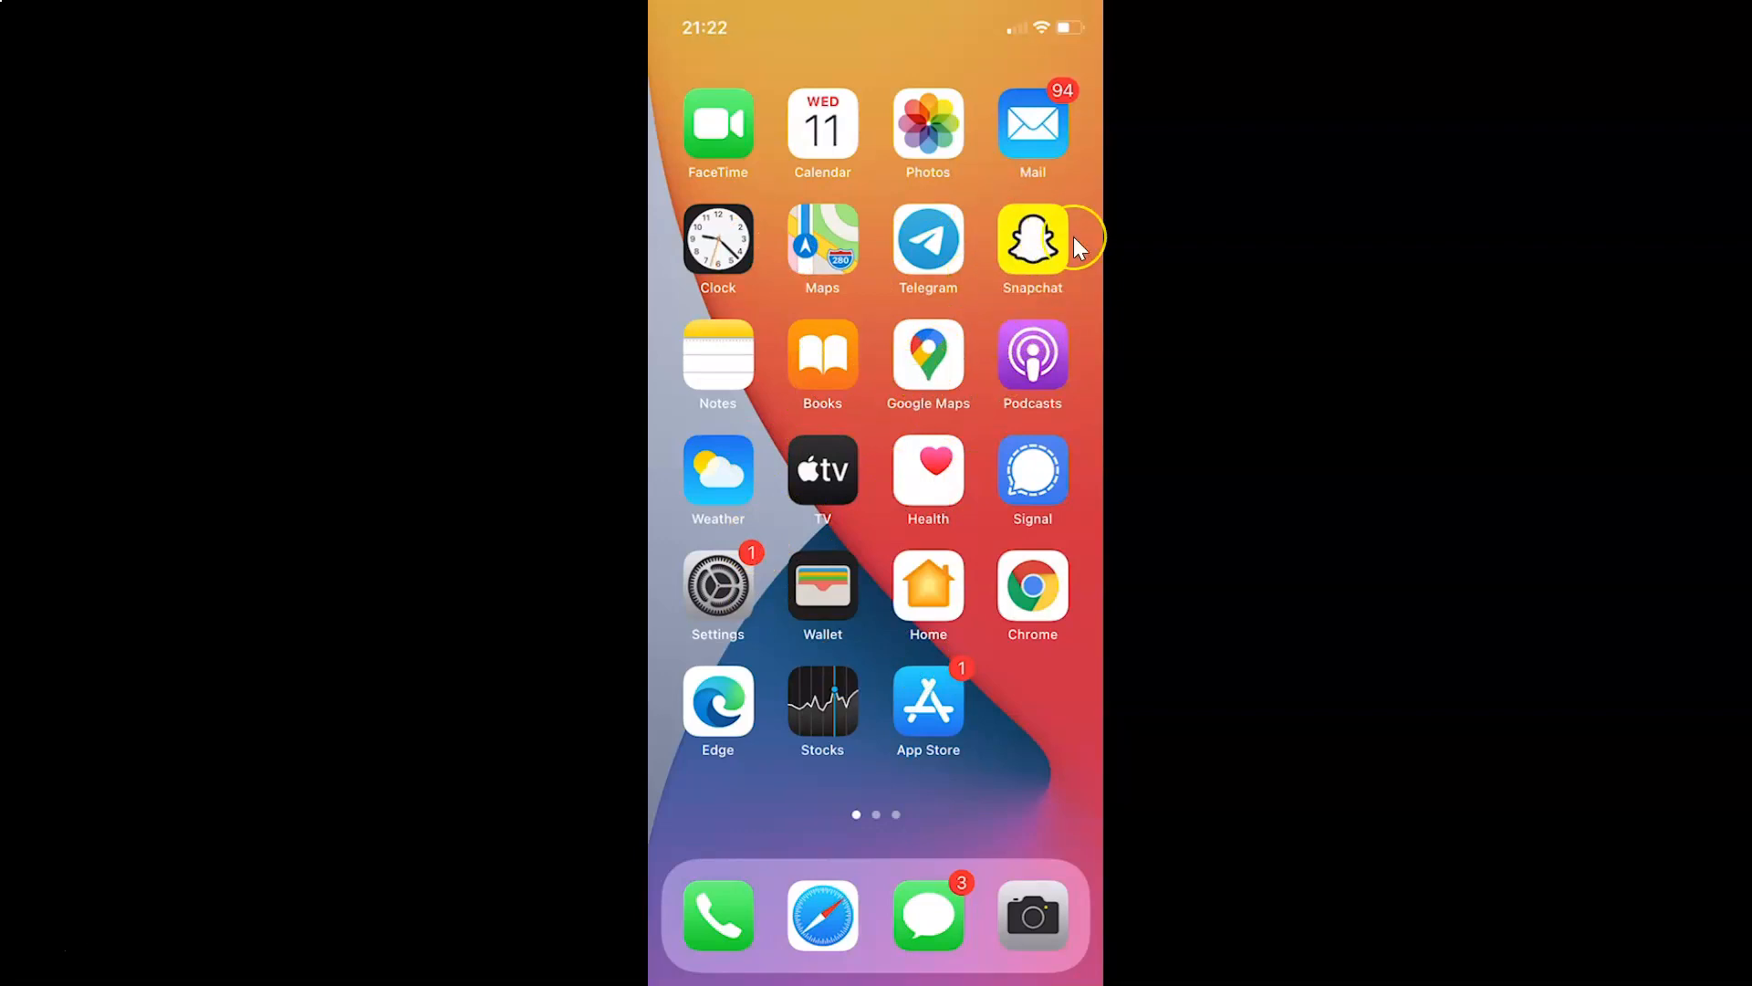
pyautogui.moveTo(1042, 249)
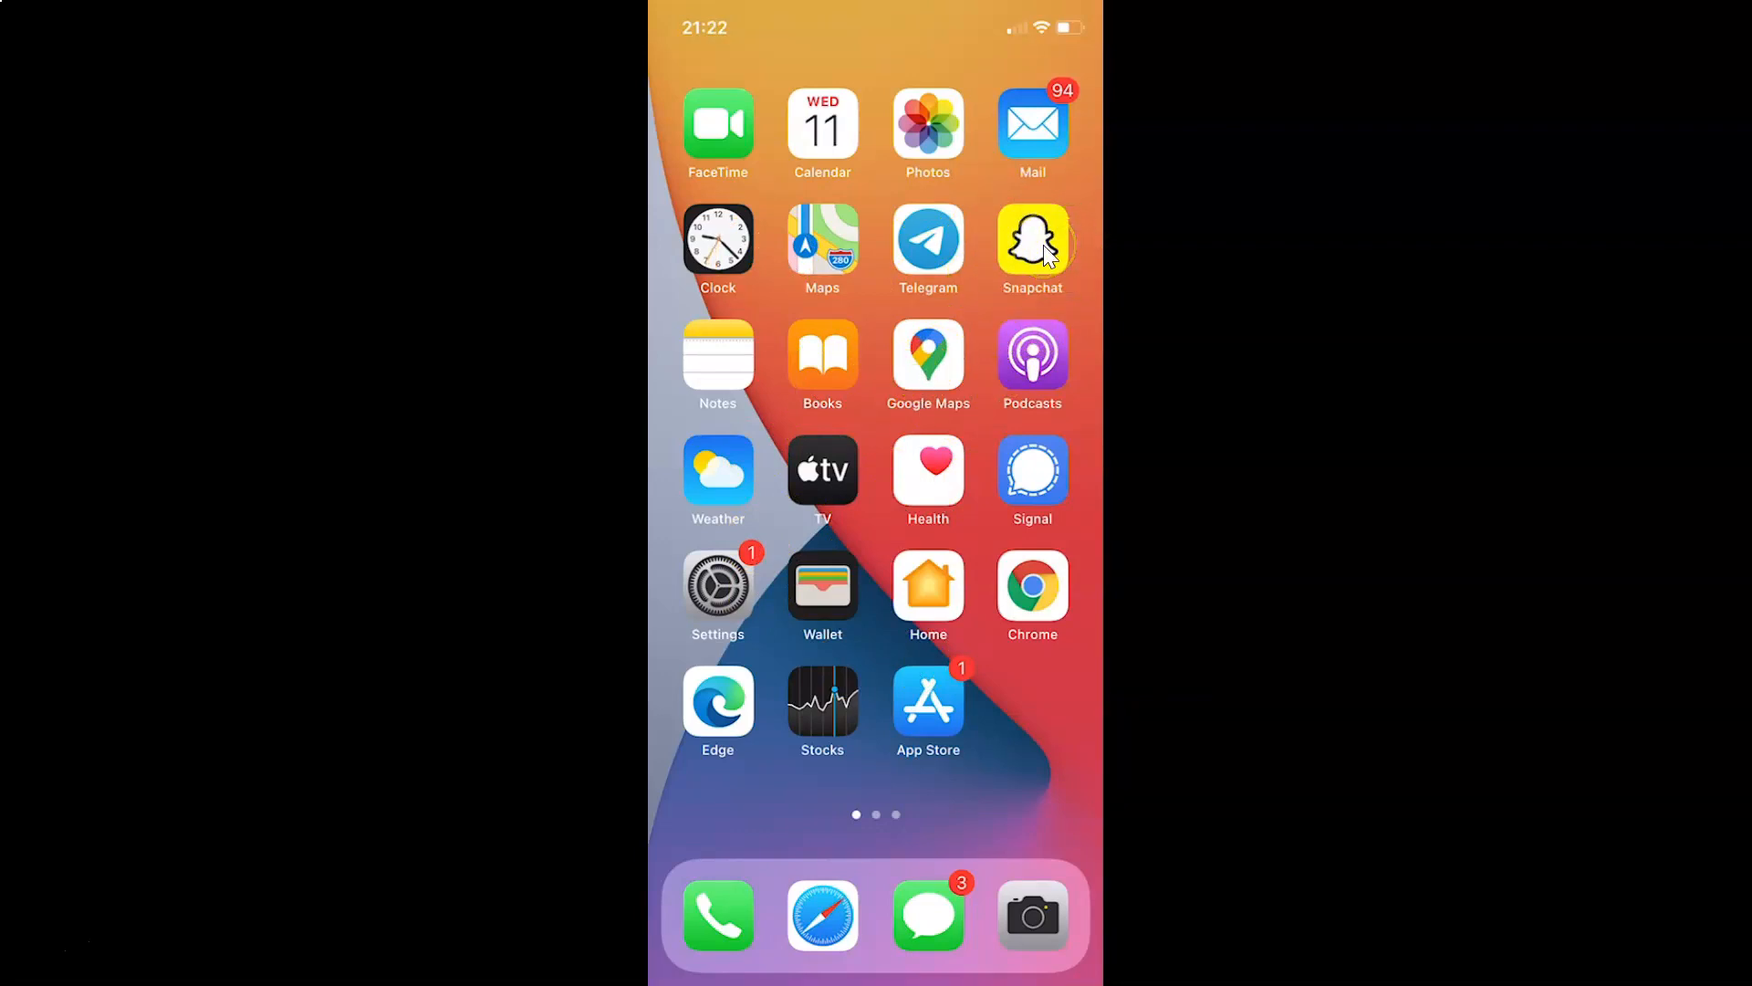
# Relaunch Snapchat from the Home Screen after the cache clear
pyautogui.click(1029, 239)
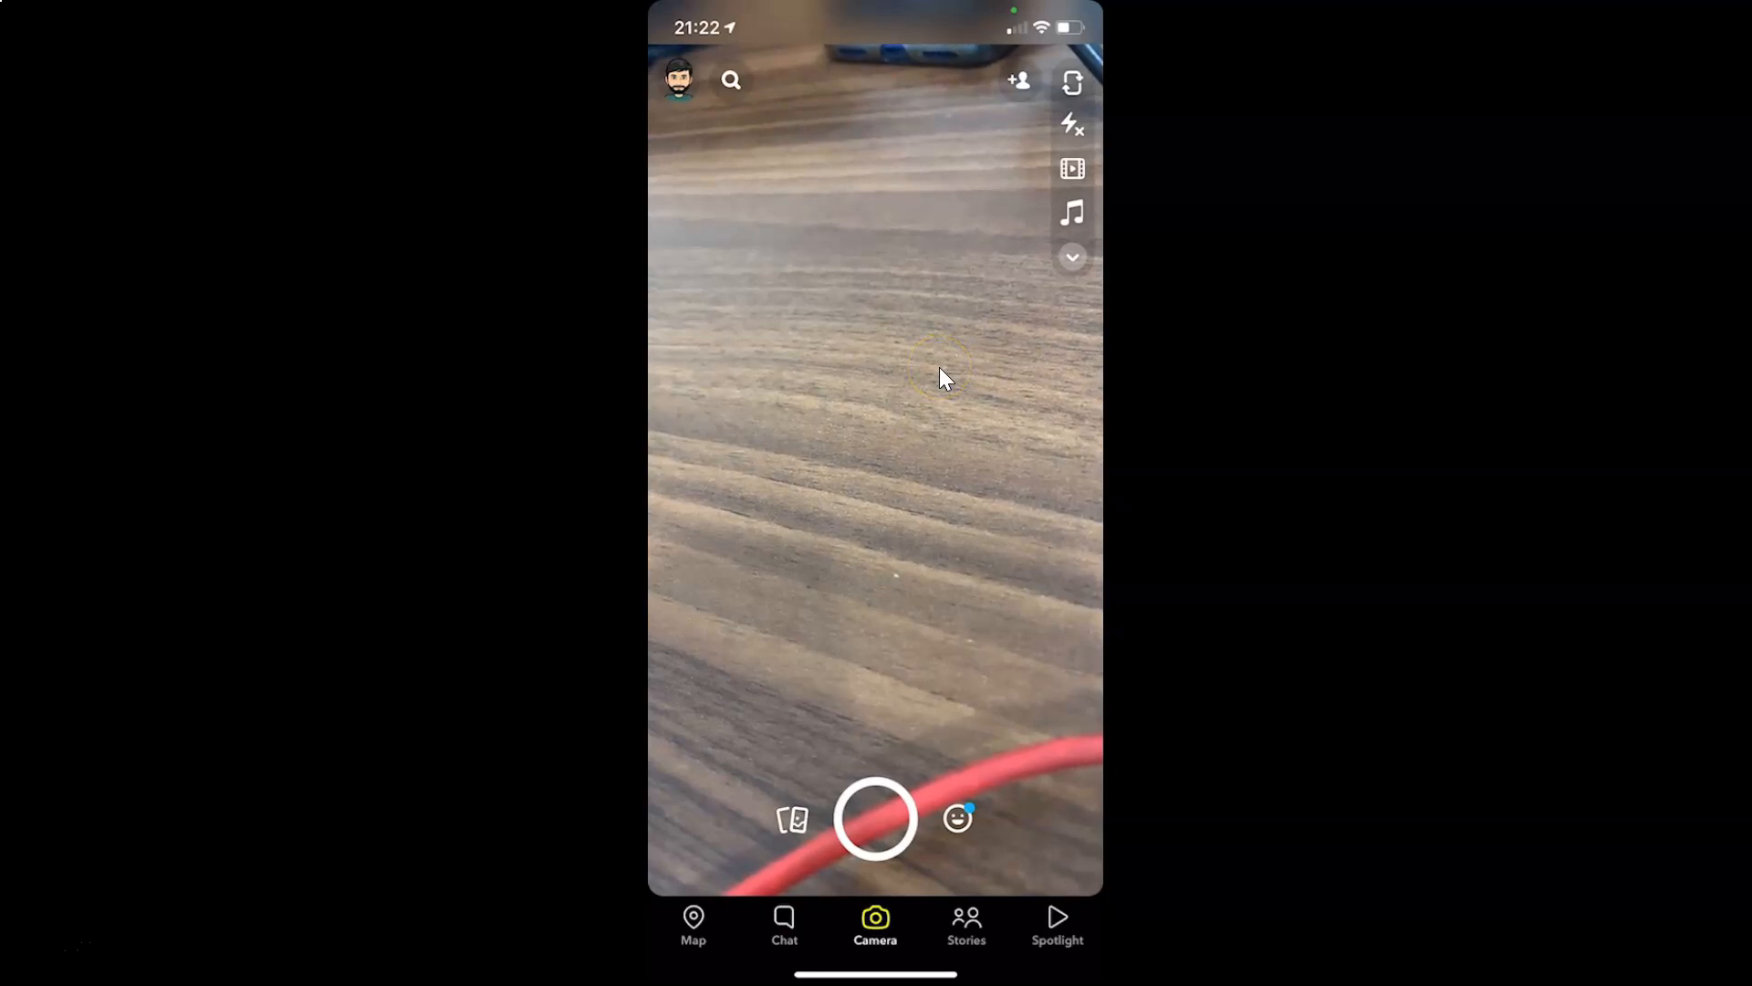
# Reopen Snapchat Settings via the profile page and gear icon
pyautogui.click(678, 79)
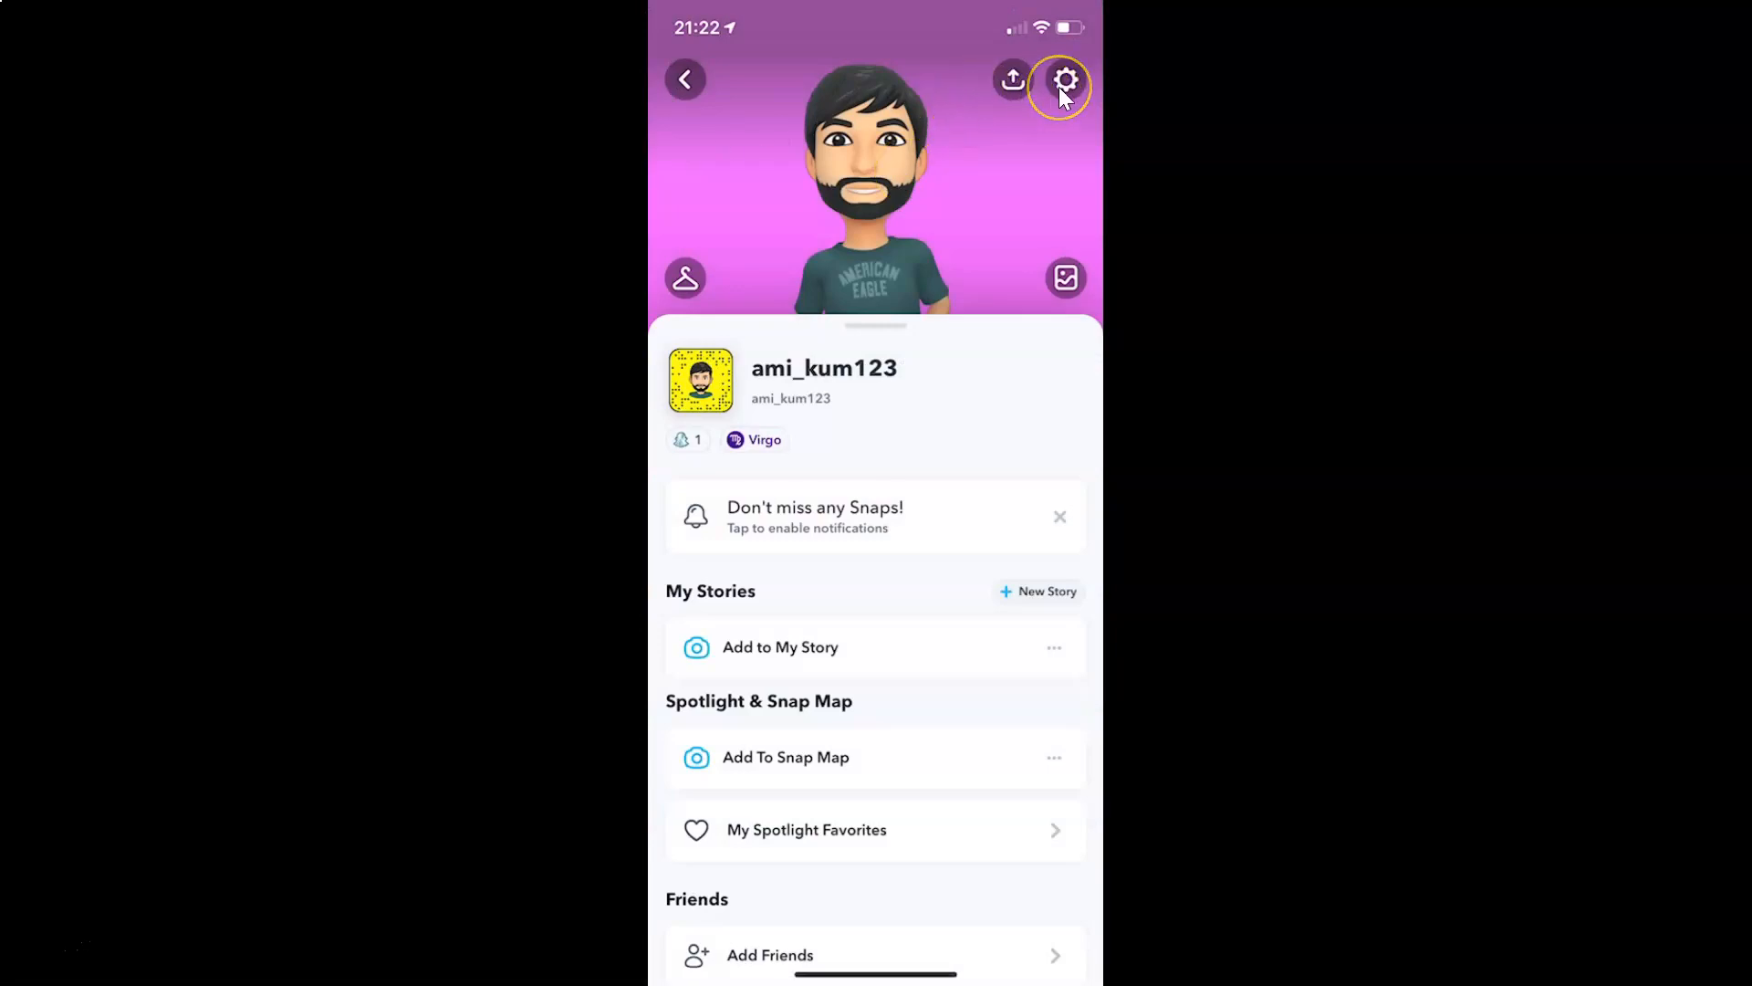
pyautogui.click(1062, 81)
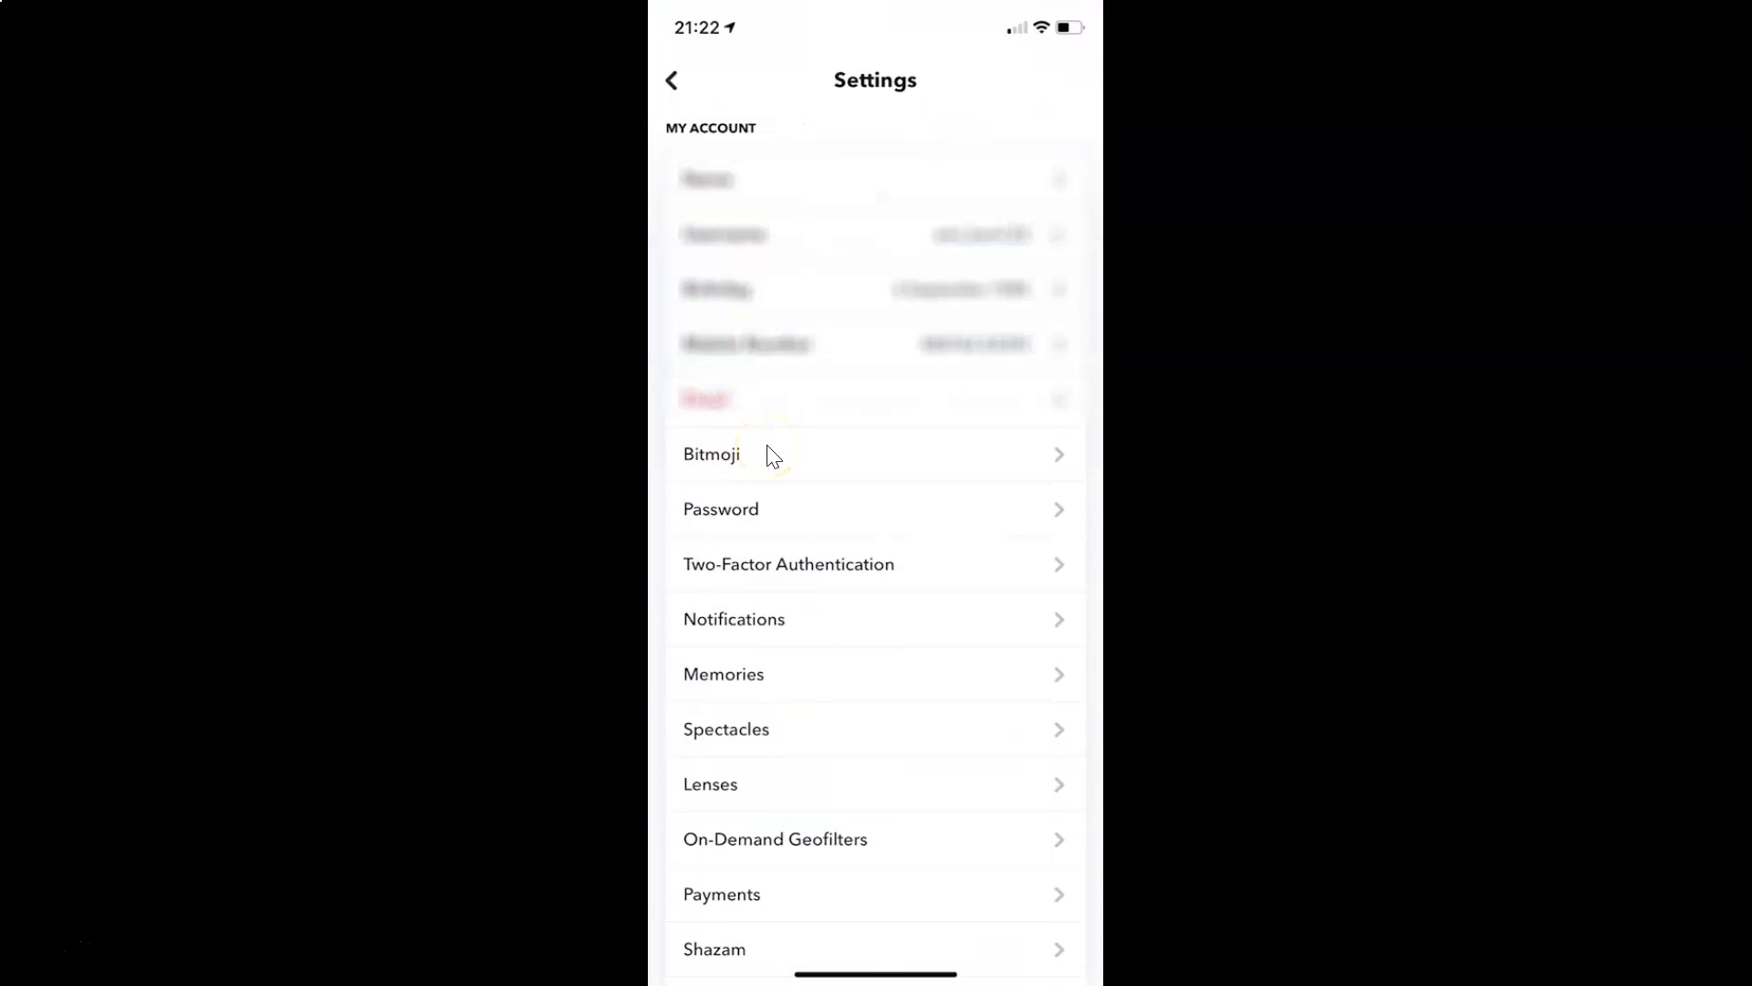
# Scroll to Account Actions to see Clear Cache now at 6.33MB
pyautogui.scroll(-3)
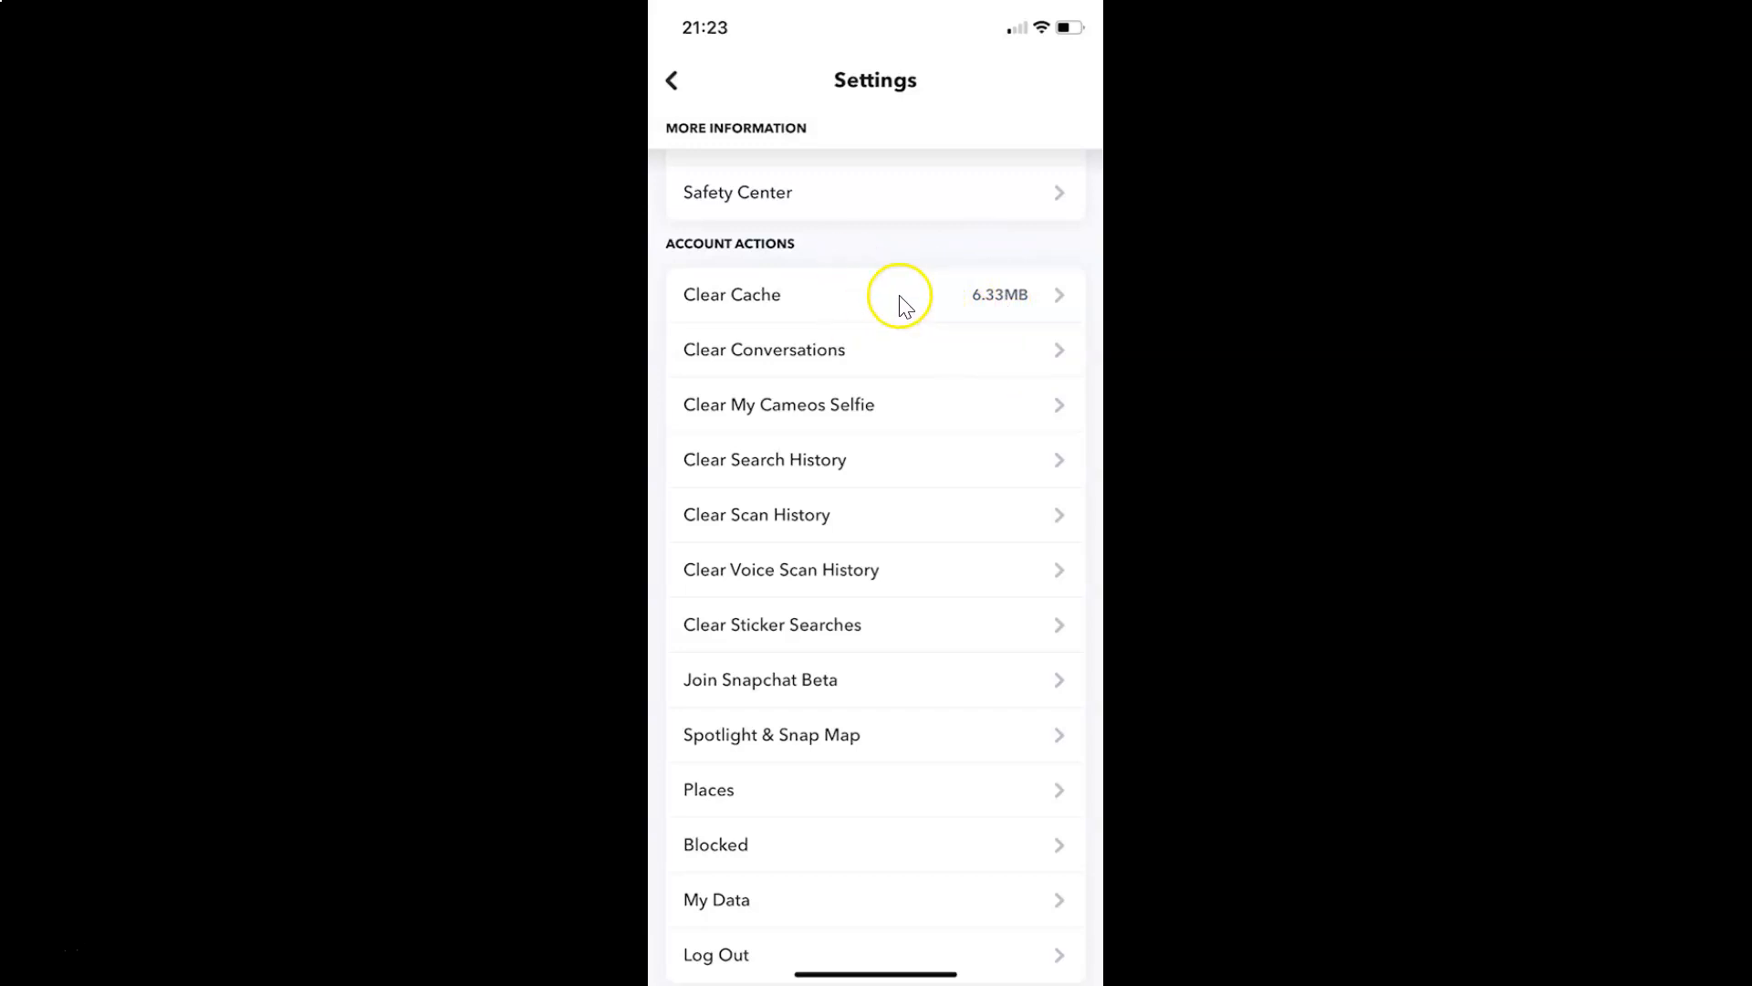
pyautogui.moveTo(791, 488)
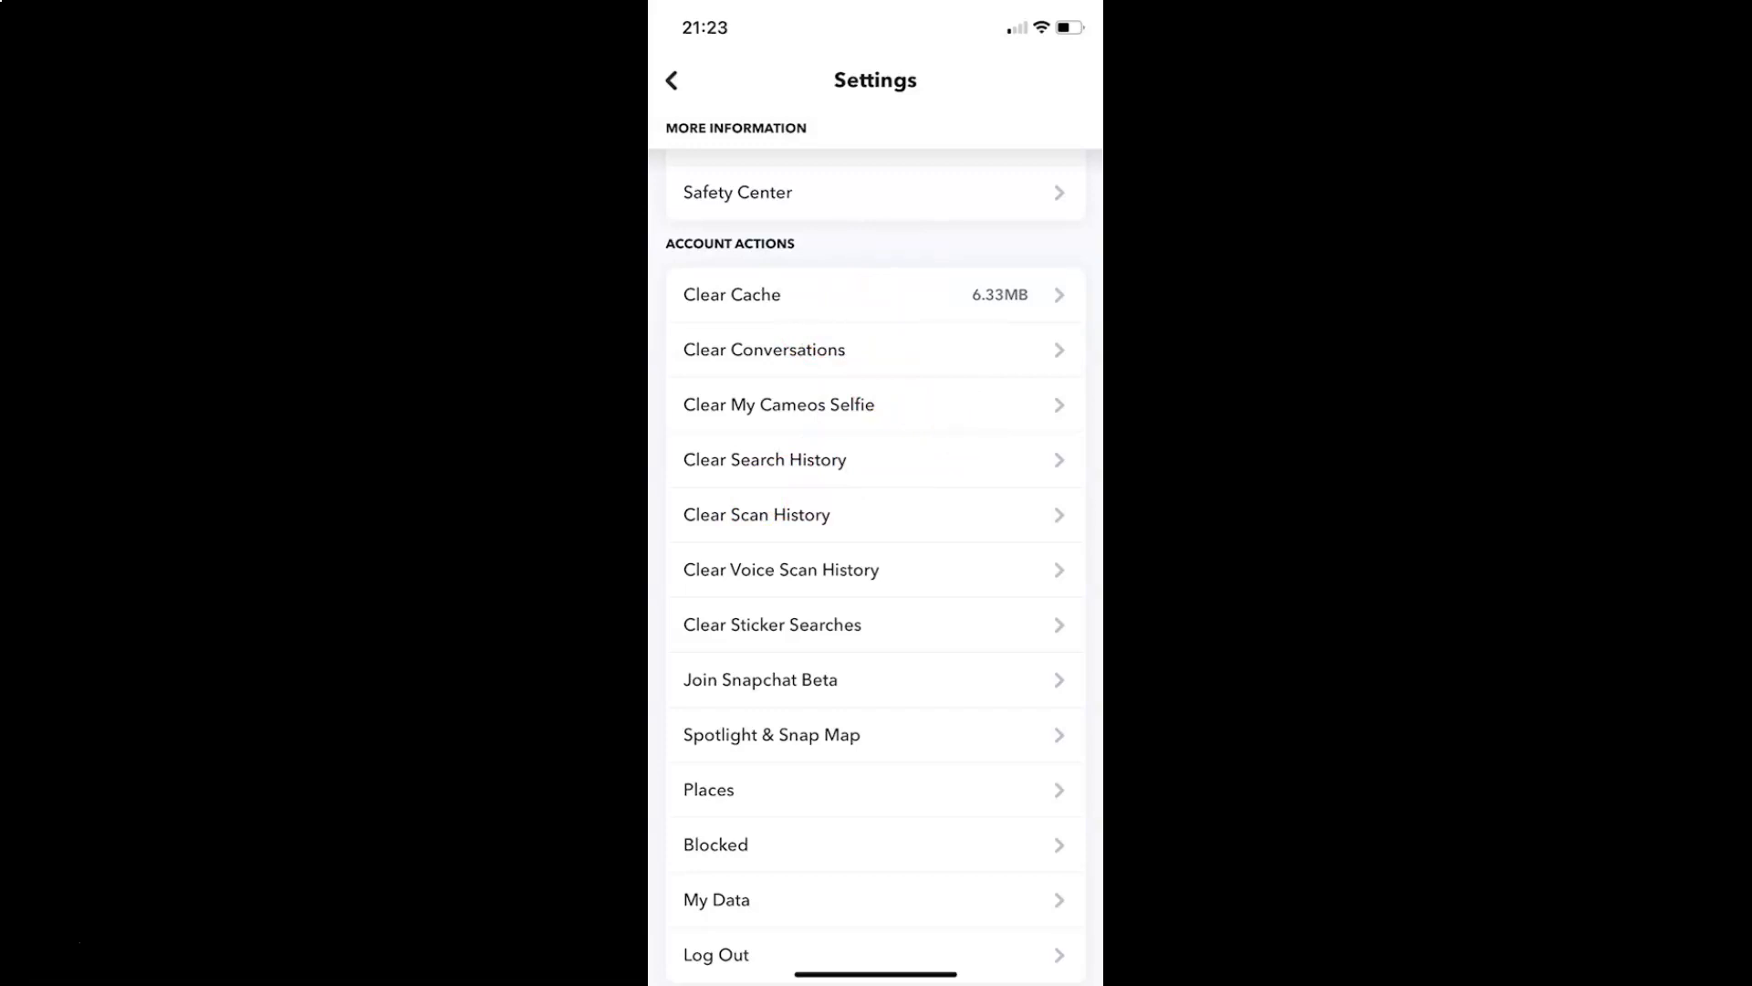
pyautogui.moveTo(902, 377)
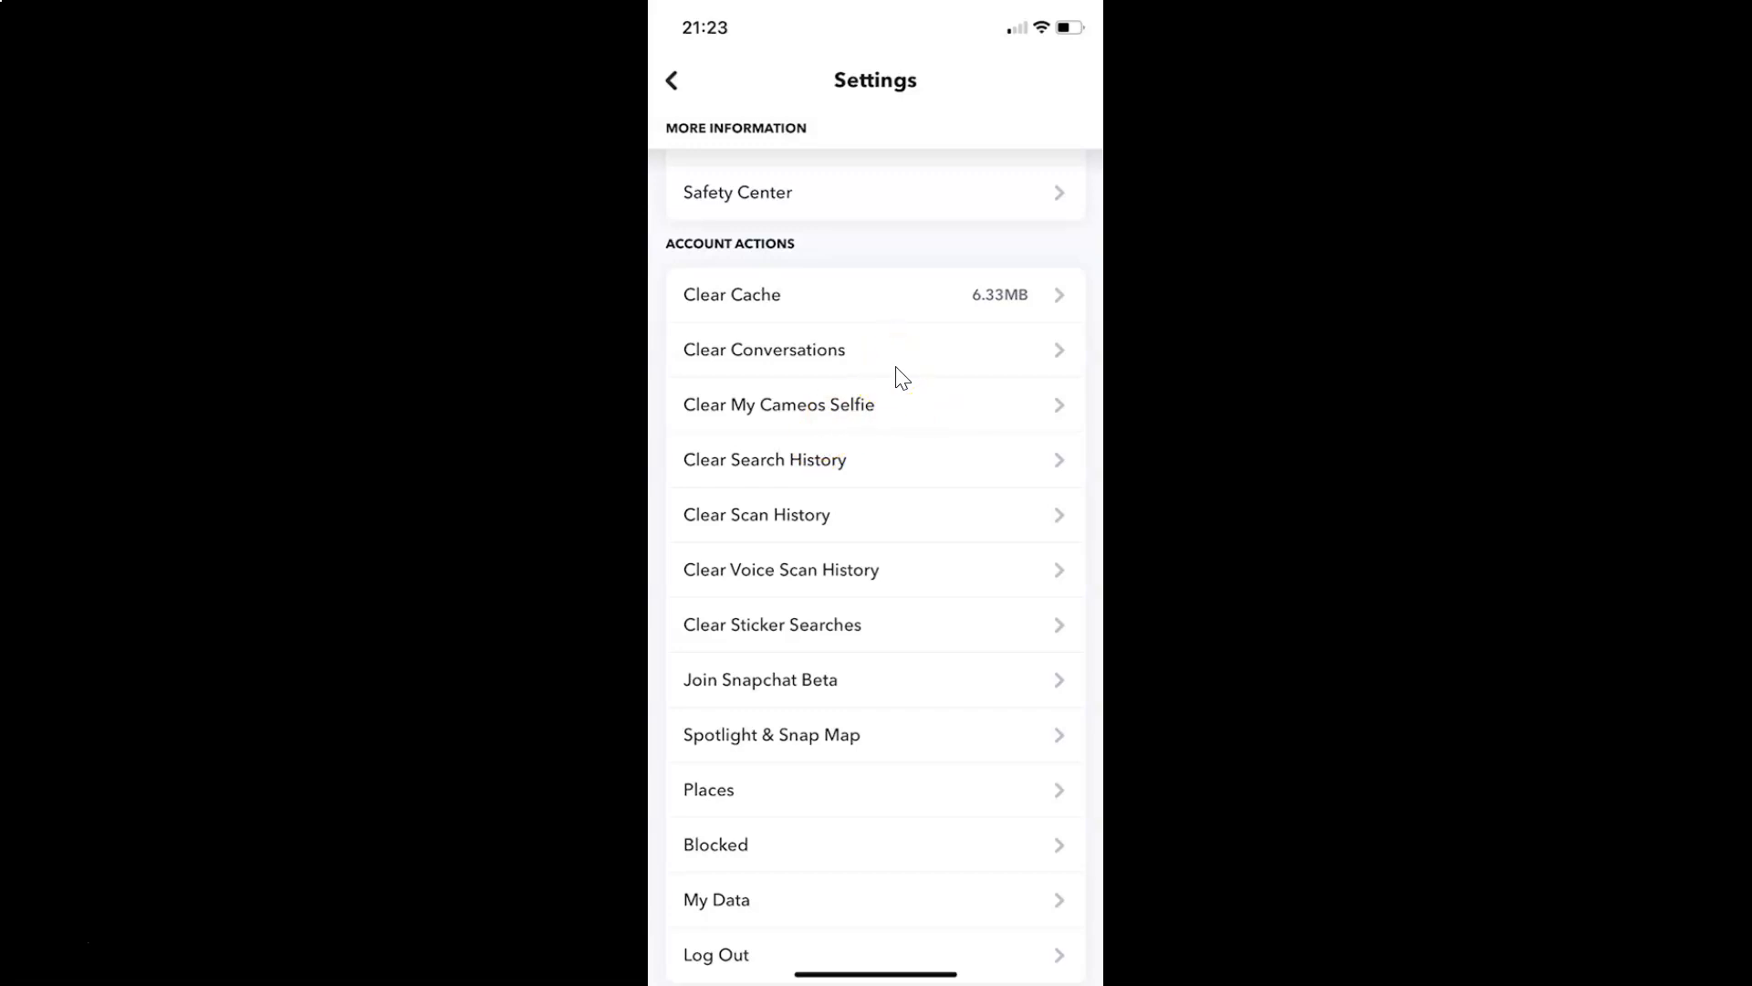